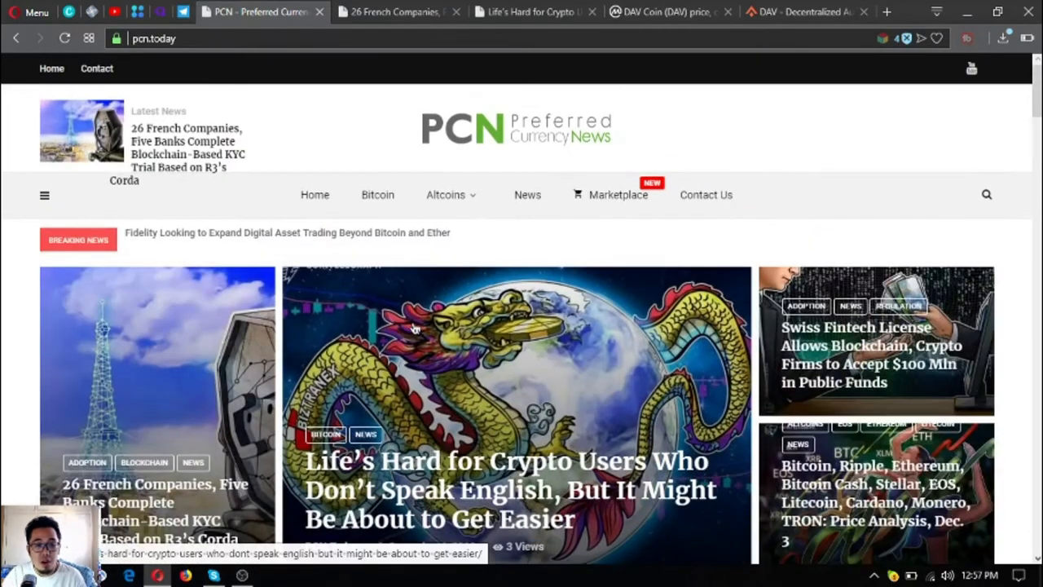
# - Scroll down the current PCN Today page to browse more of its content
pyautogui.scroll(-3)
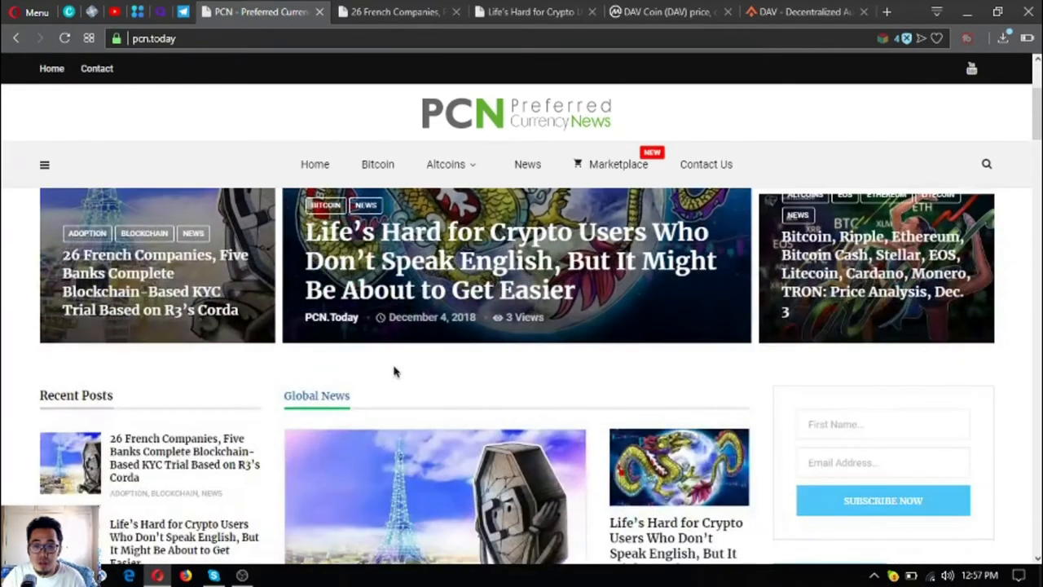
pyautogui.scroll(-3)
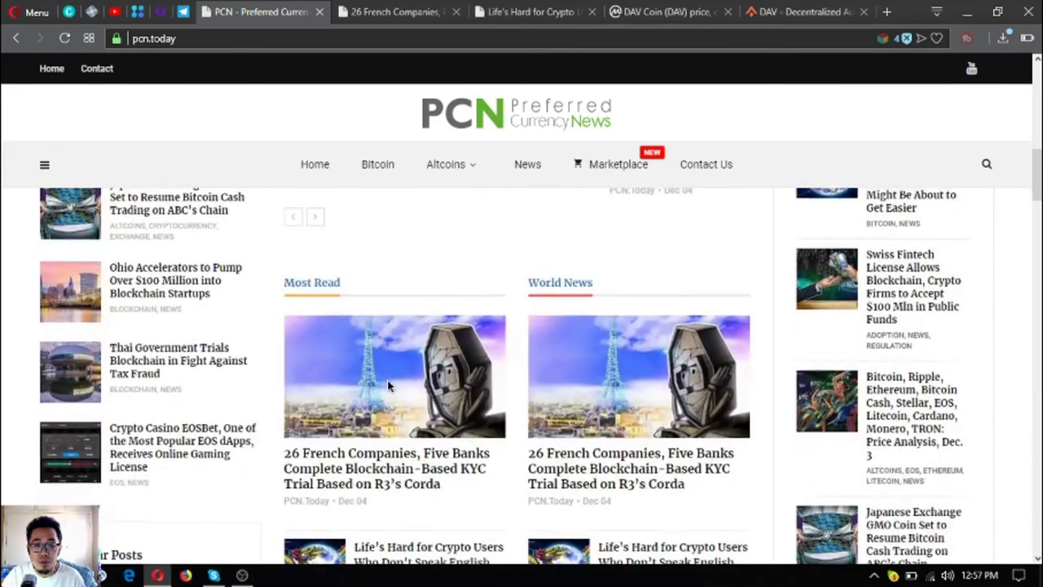
pyautogui.scroll(-3)
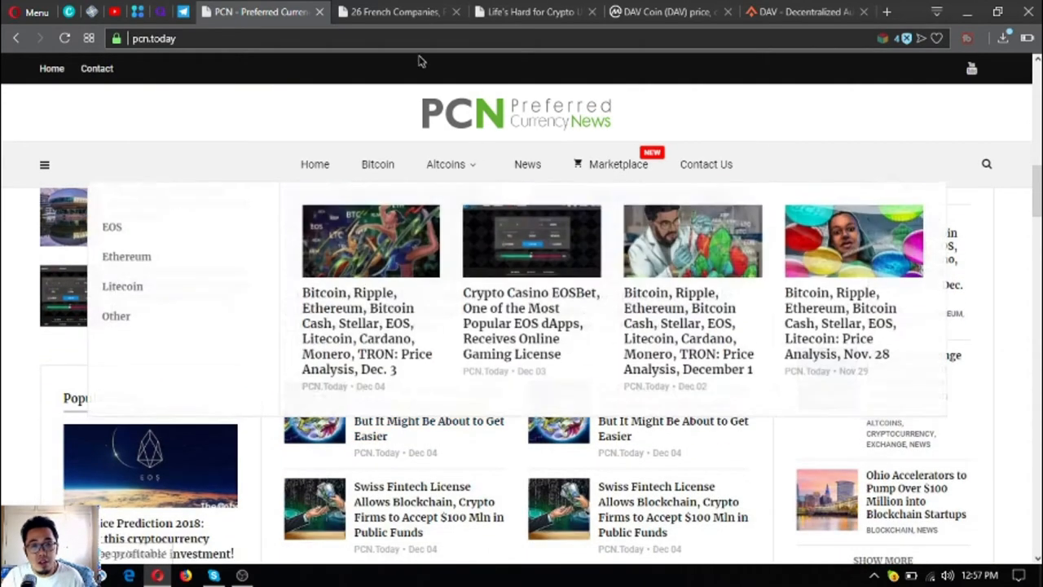
pyautogui.scroll(-3)
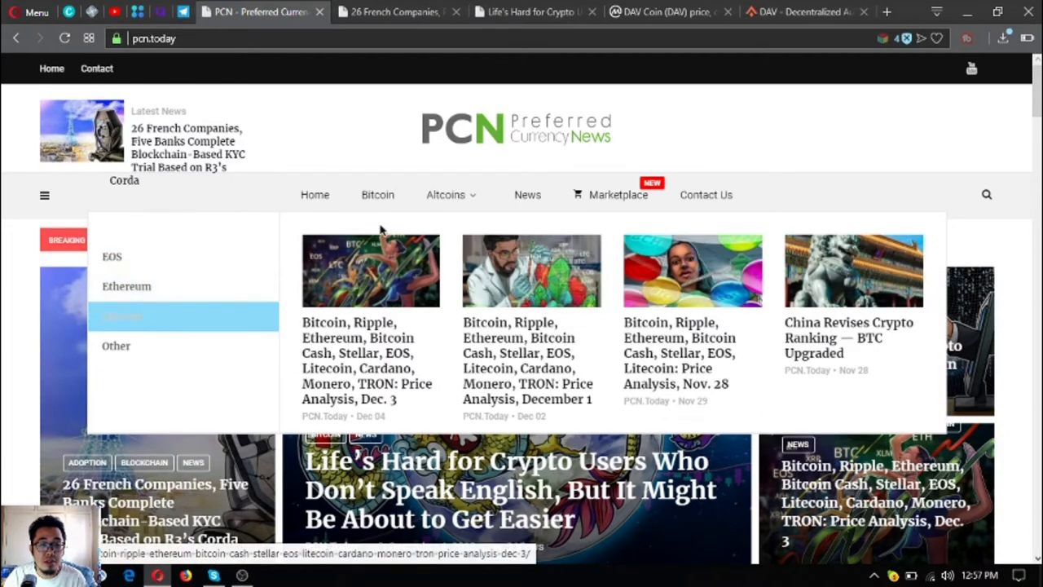
# - Browse the Bitcoin and Altcoins menus (EOS section), then switch to the '26 French Companies, Five Banks' article
pyautogui.click(379, 194)
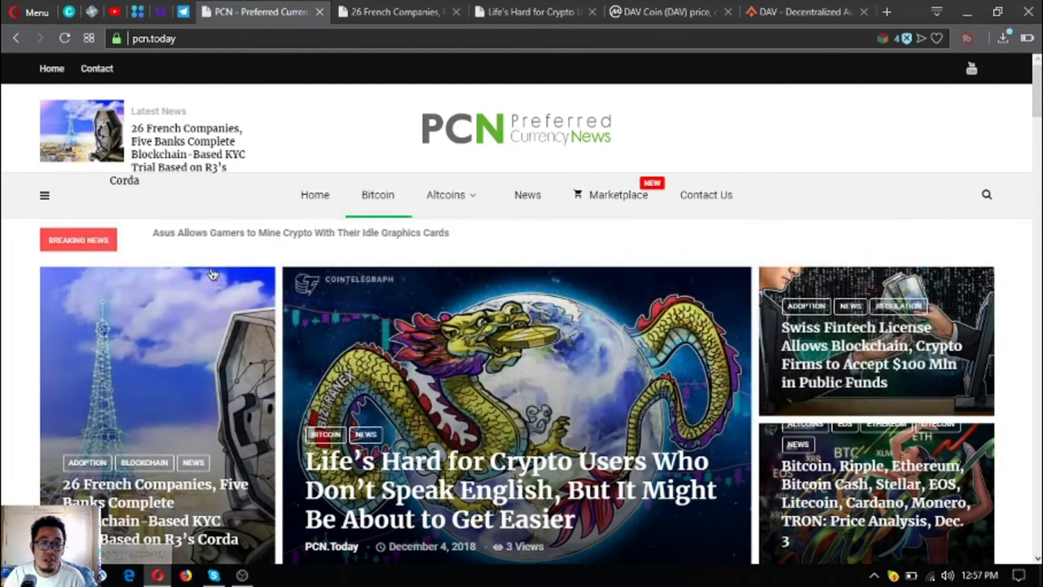
pyautogui.click(447, 194)
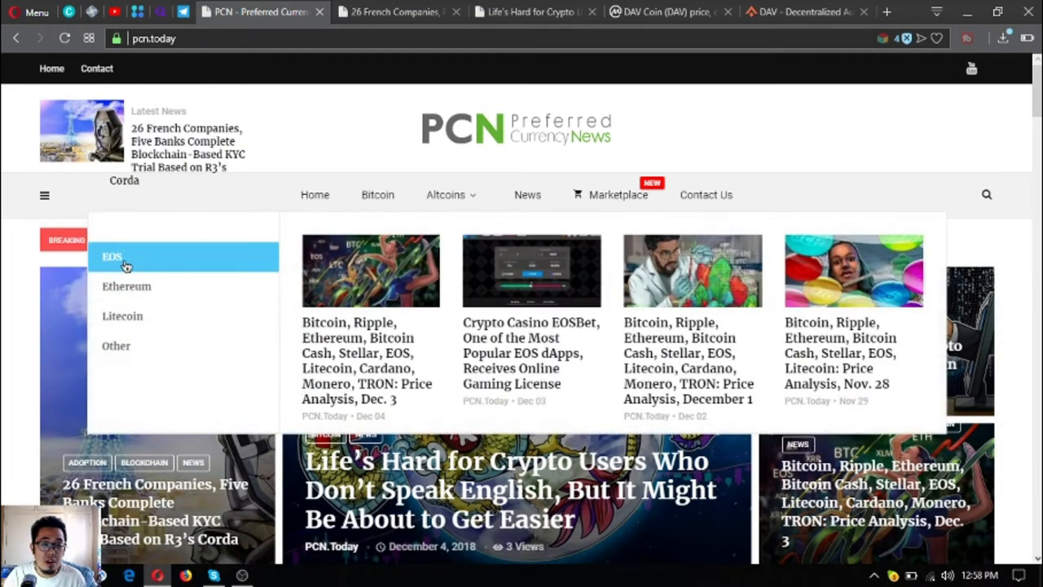
pyautogui.moveTo(144, 269)
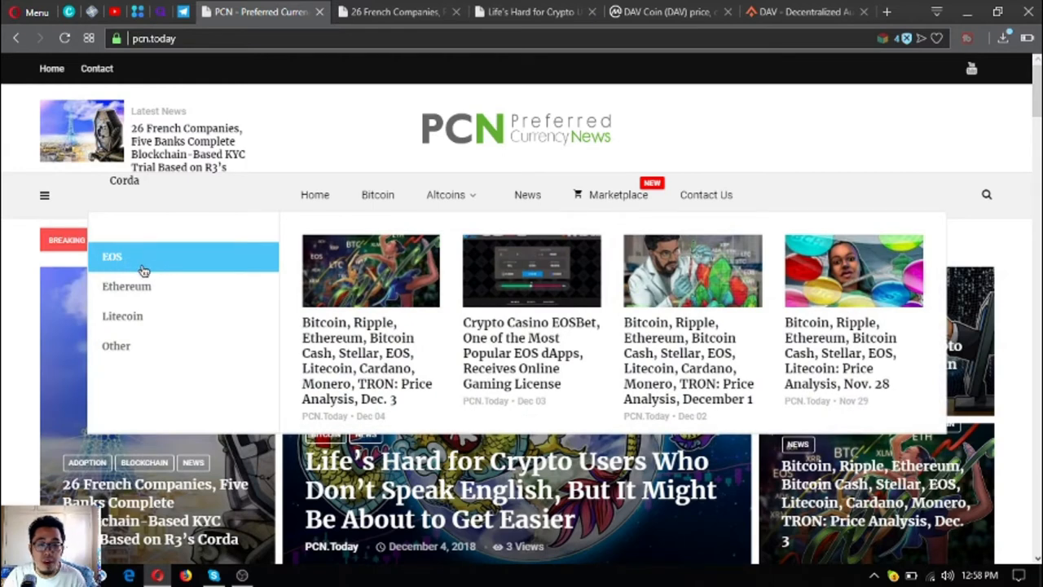
pyautogui.moveTo(143, 270)
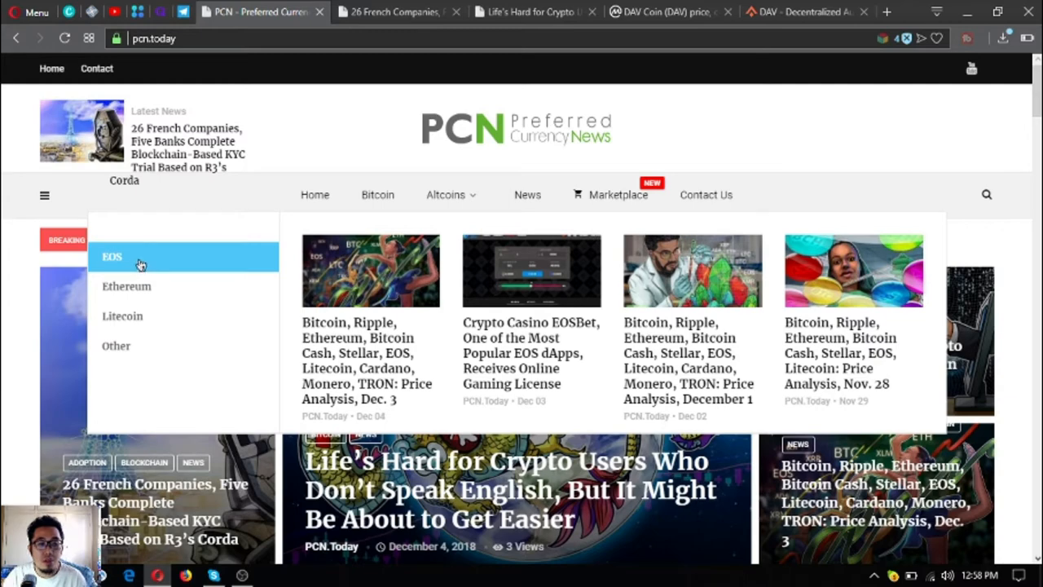
pyautogui.click(111, 256)
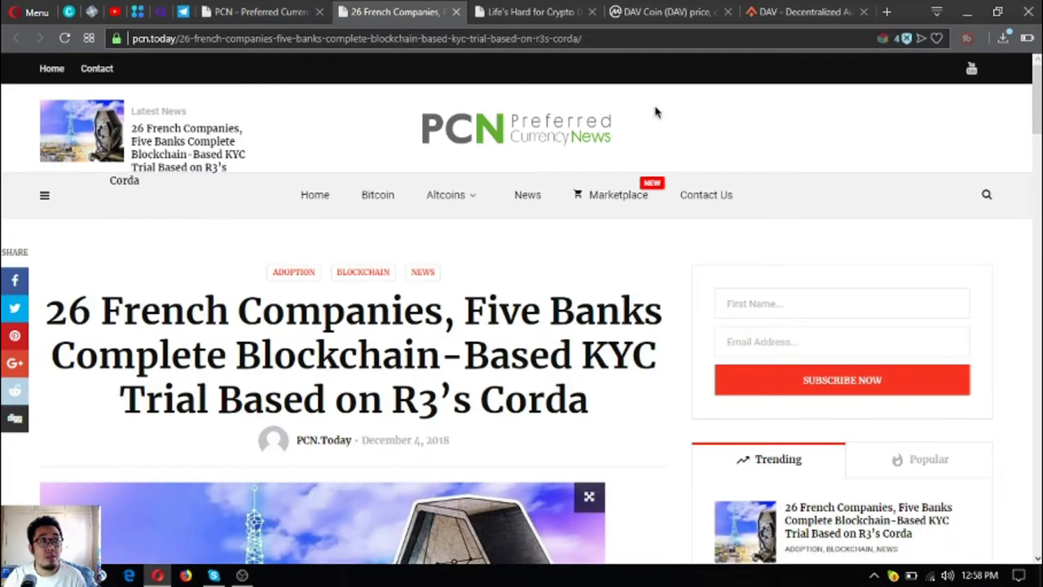
pyautogui.moveTo(377, 287)
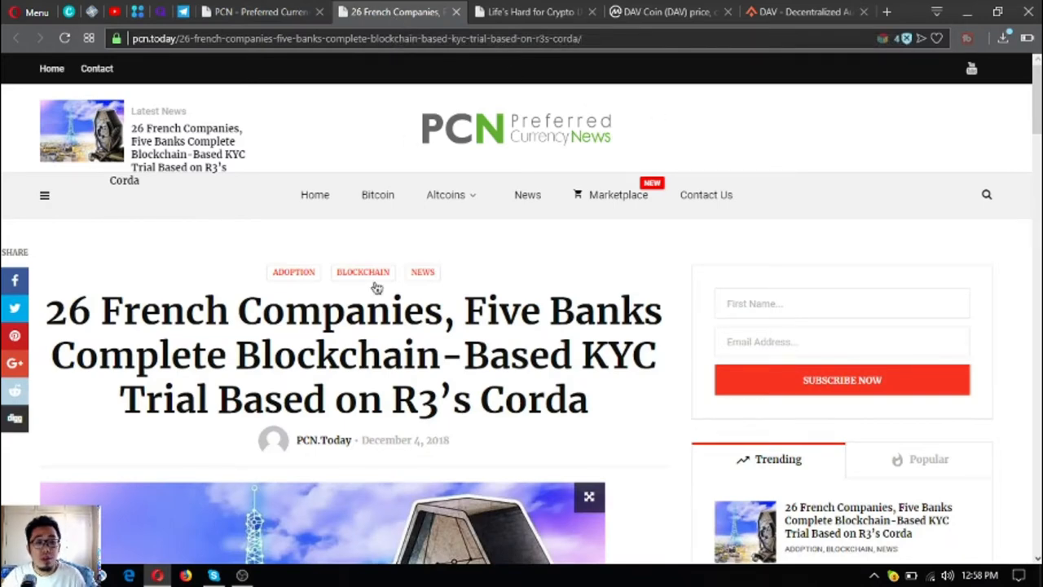
pyautogui.scroll(-3)
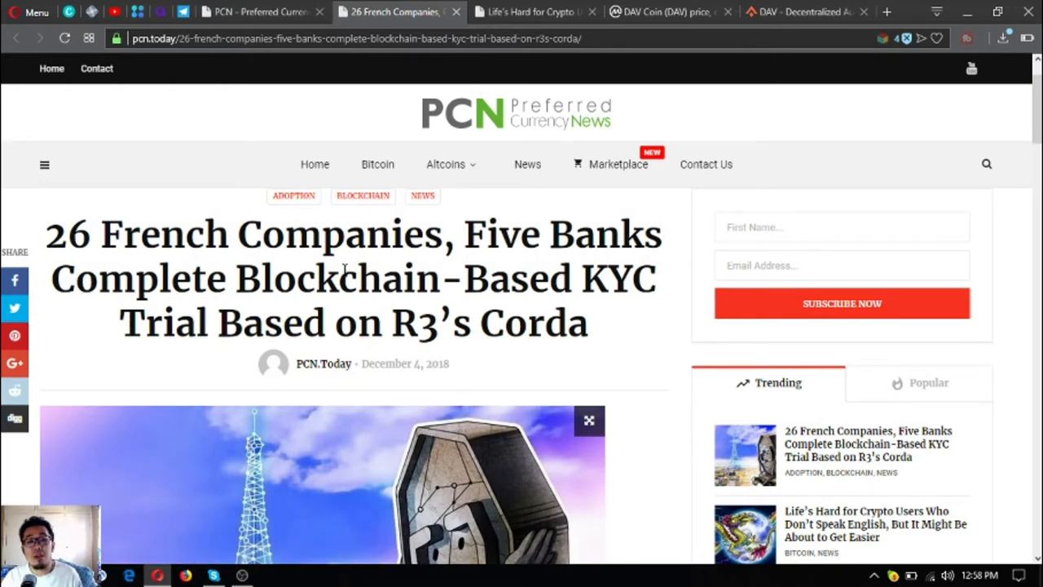
pyautogui.scroll(-3)
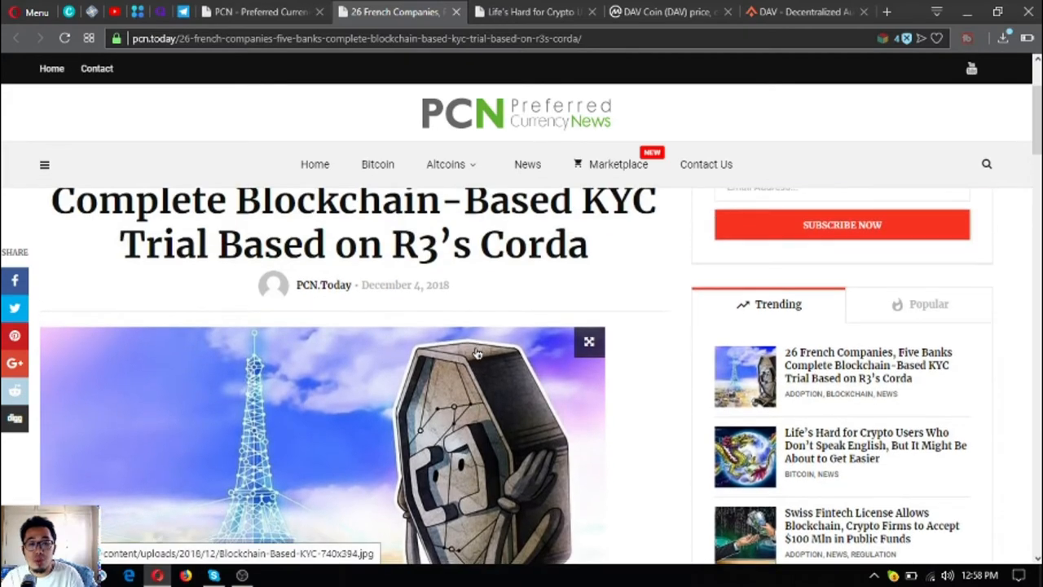
pyautogui.scroll(-3)
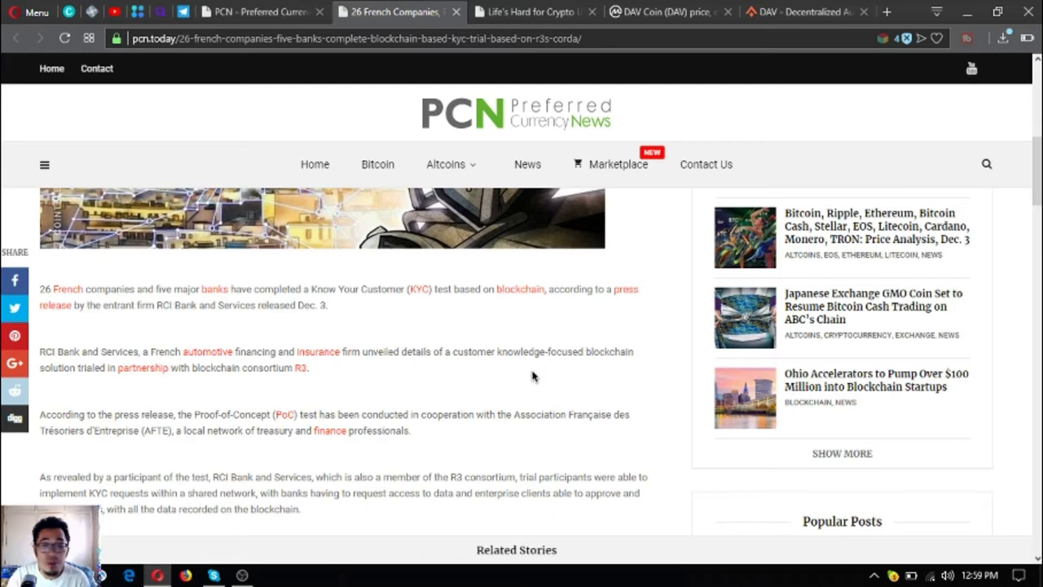
pyautogui.scroll(-3)
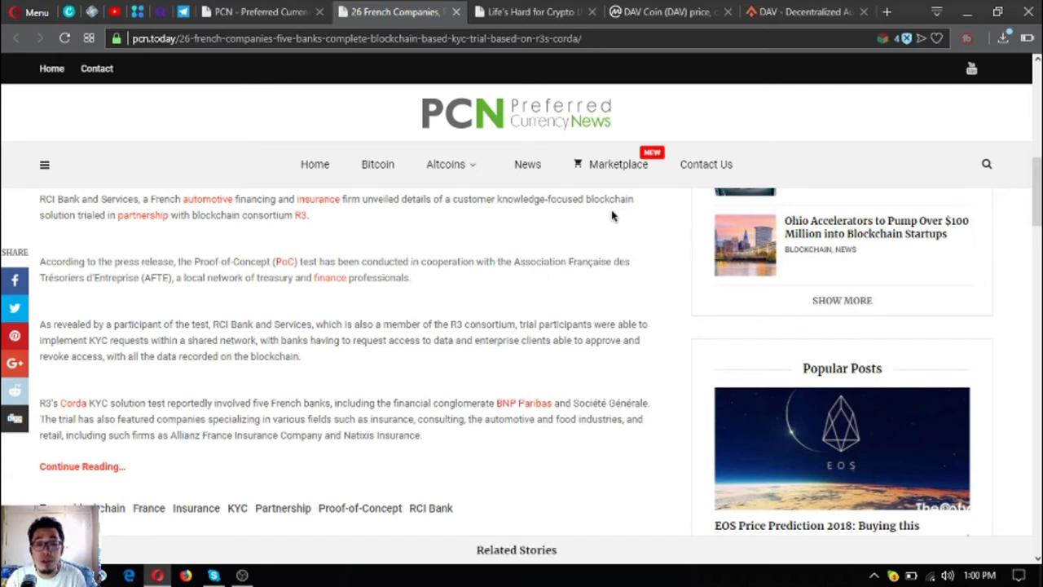
pyautogui.moveTo(459, 251)
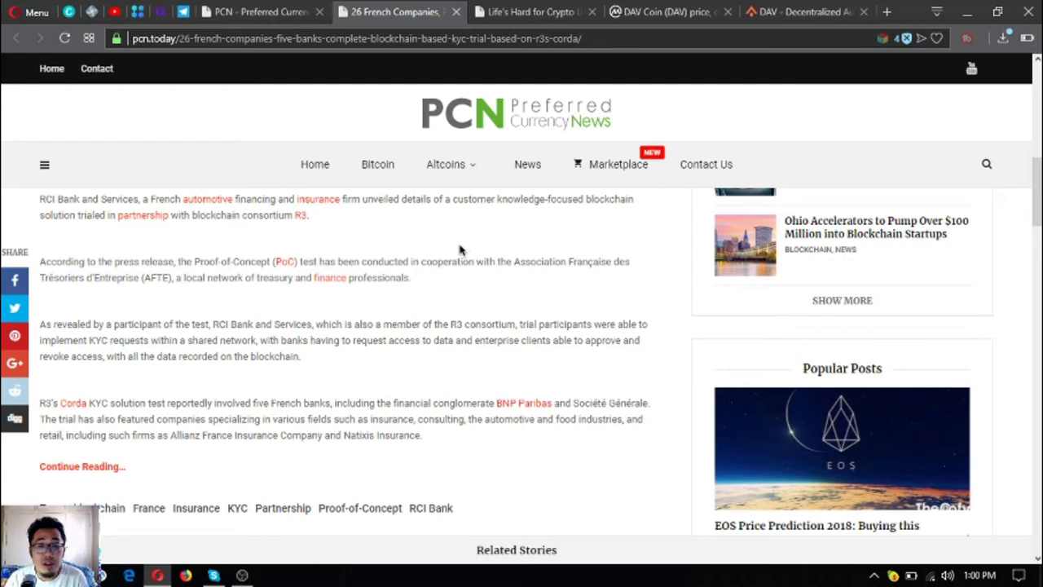
pyautogui.moveTo(416, 324)
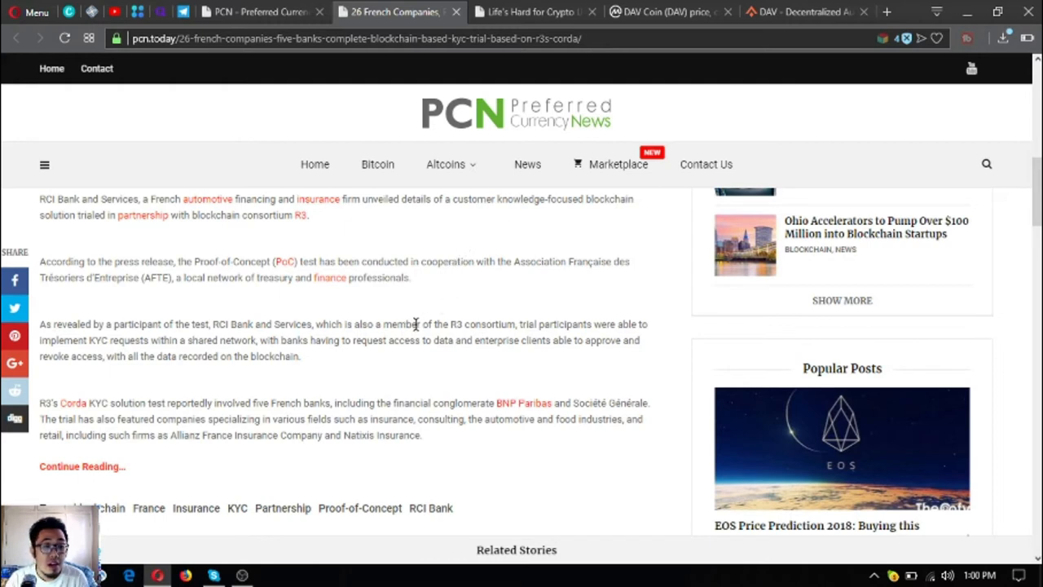
pyautogui.moveTo(415, 329)
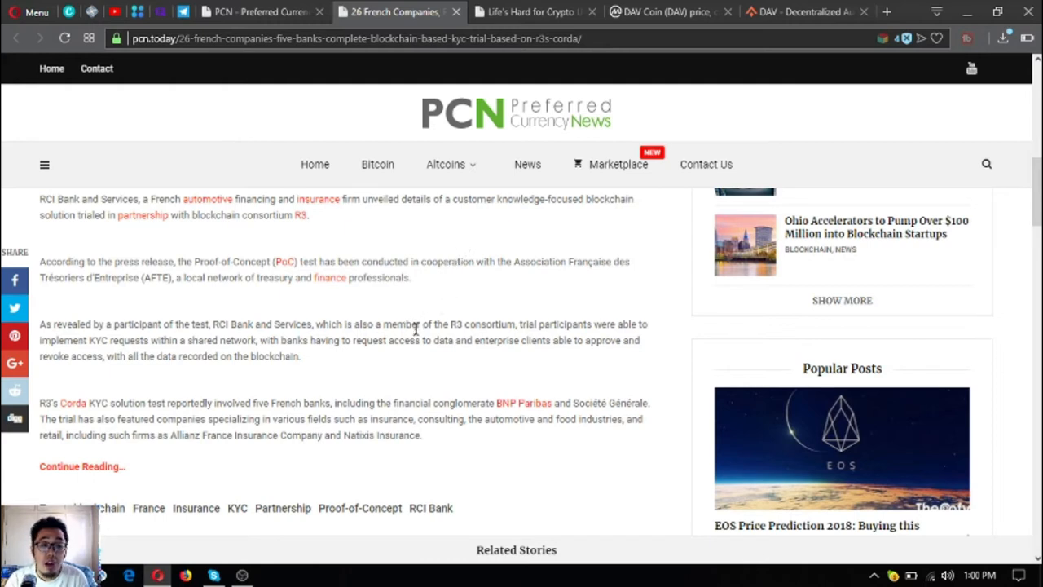
pyautogui.moveTo(416, 341)
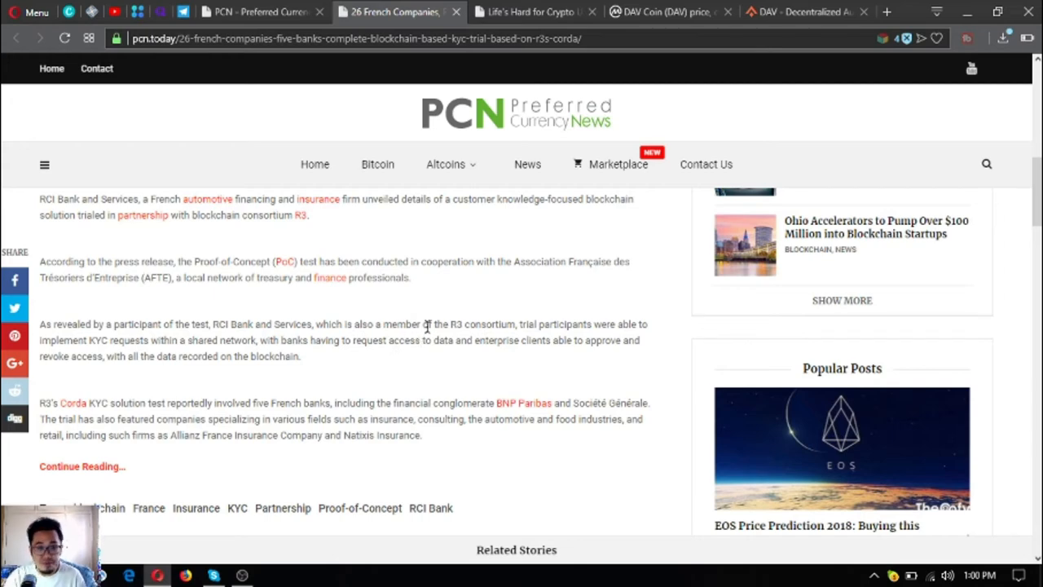
pyautogui.scroll(3)
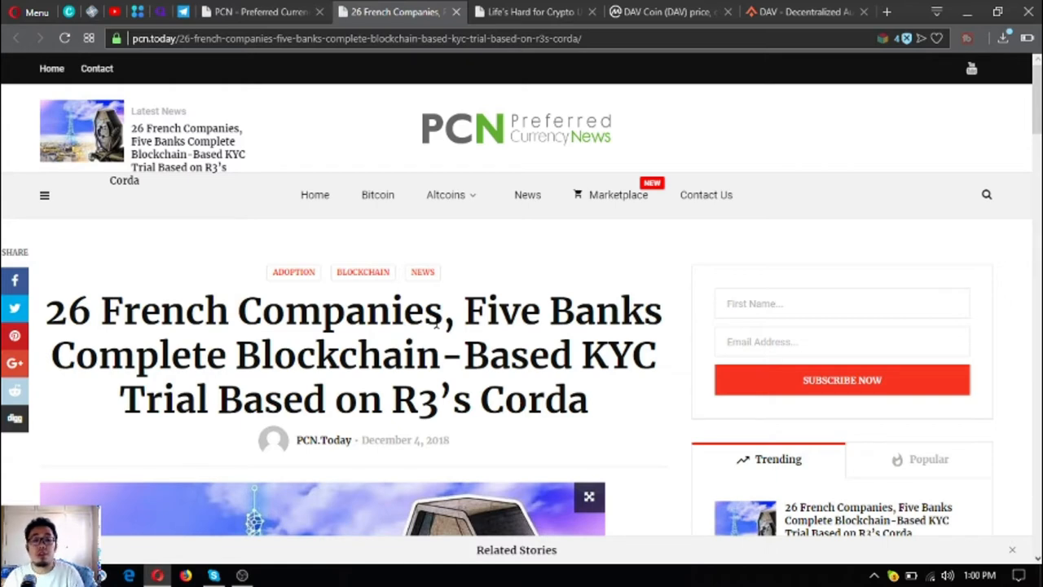
pyautogui.scroll(-3)
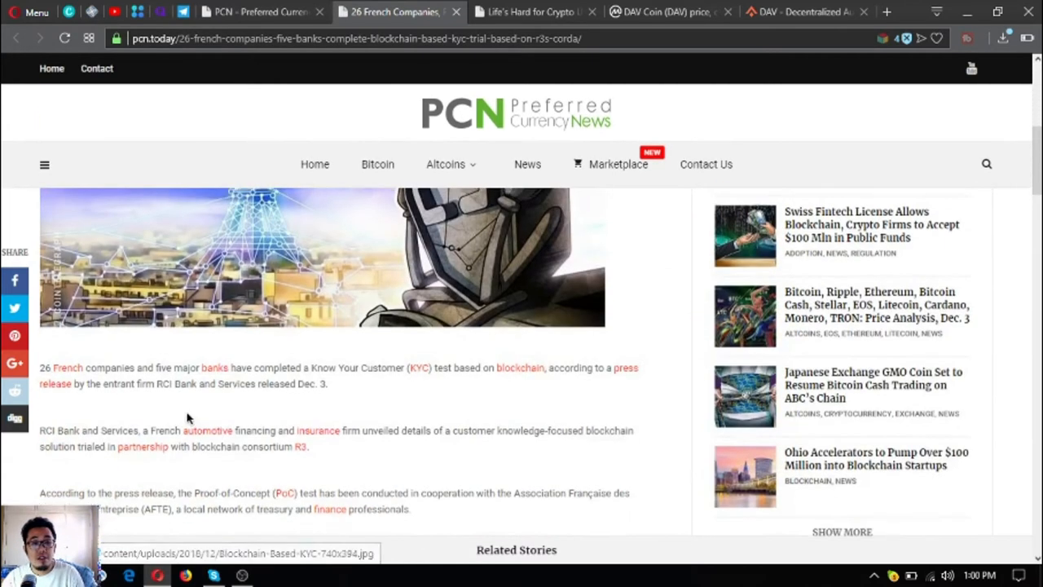
pyautogui.scroll(-3)
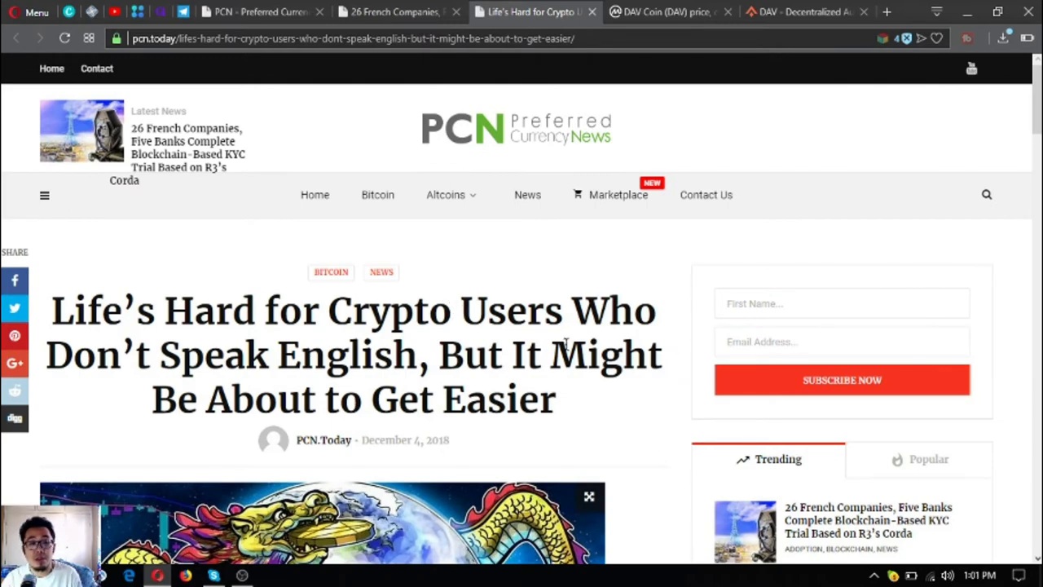
# - Read down the 'Life's Hard for Crypto Users' article through its middle passages
pyautogui.scroll(-3)
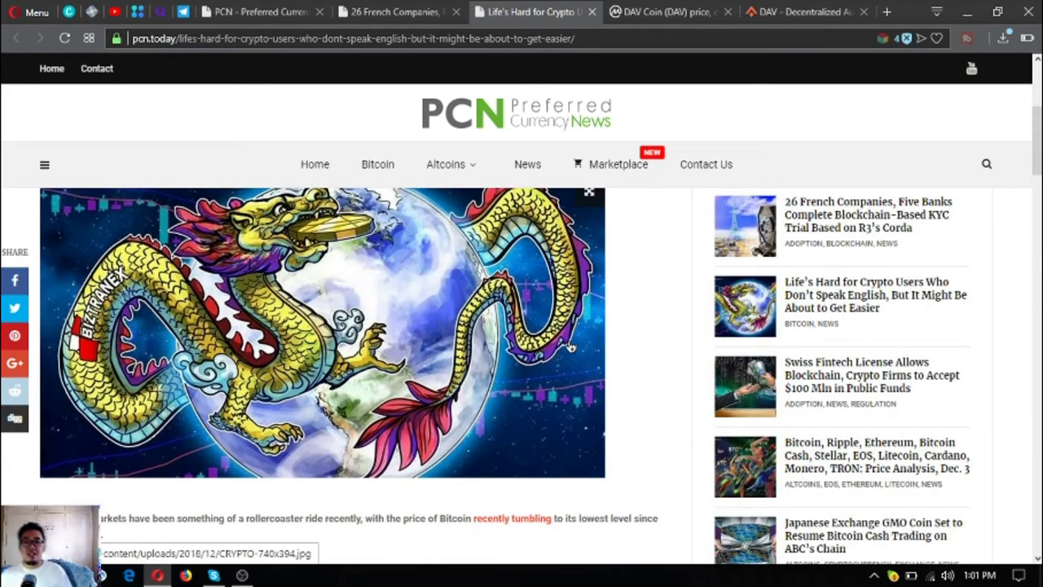
pyautogui.scroll(-3)
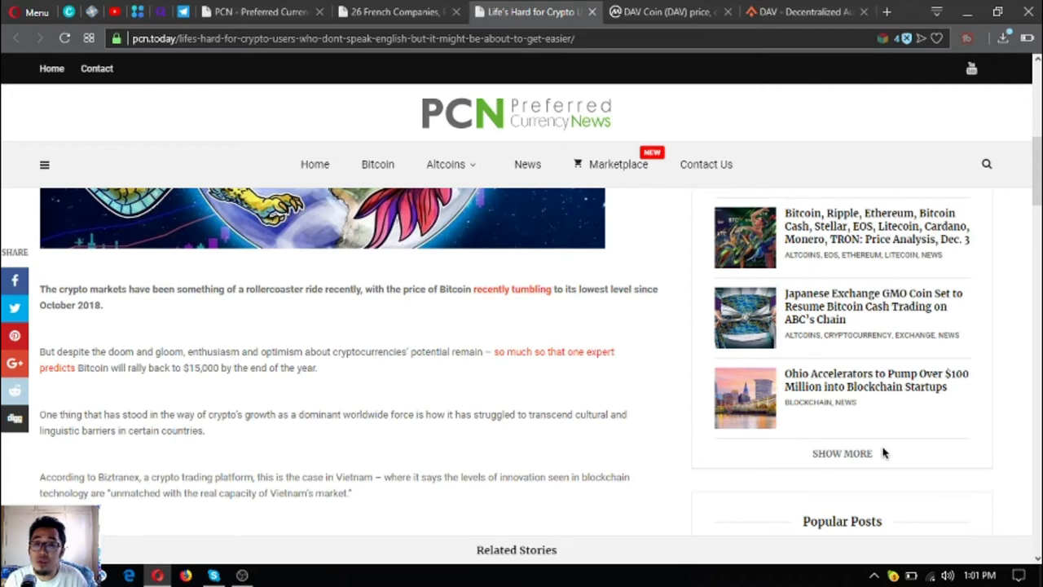
pyautogui.scroll(-3)
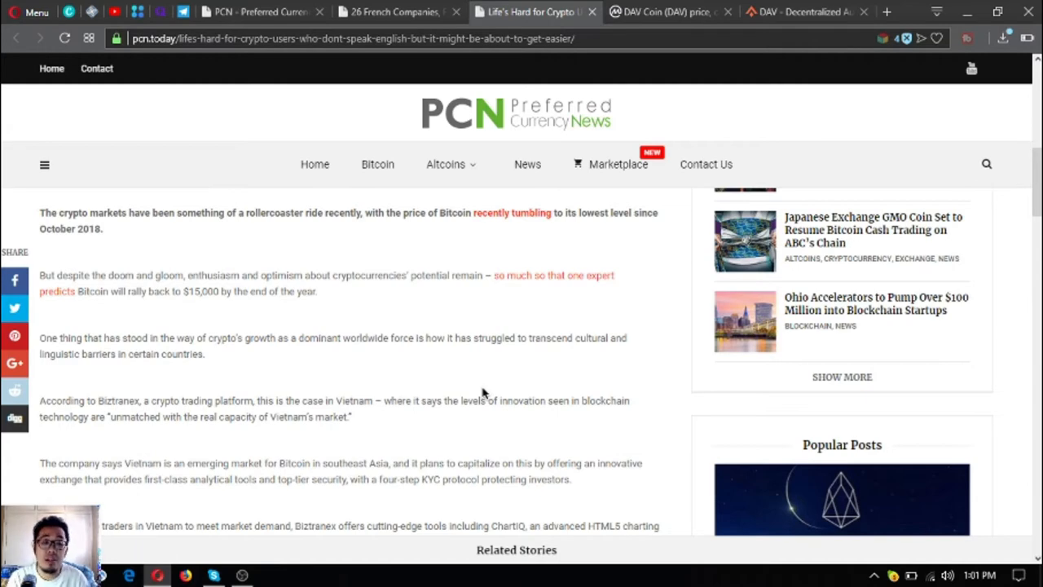
pyautogui.scroll(-3)
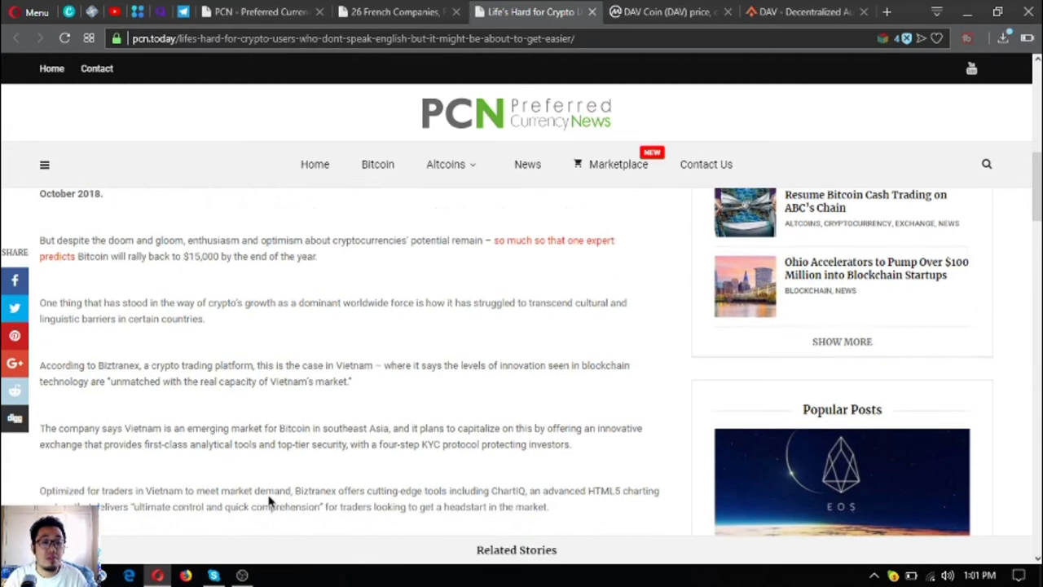
pyautogui.scroll(-3)
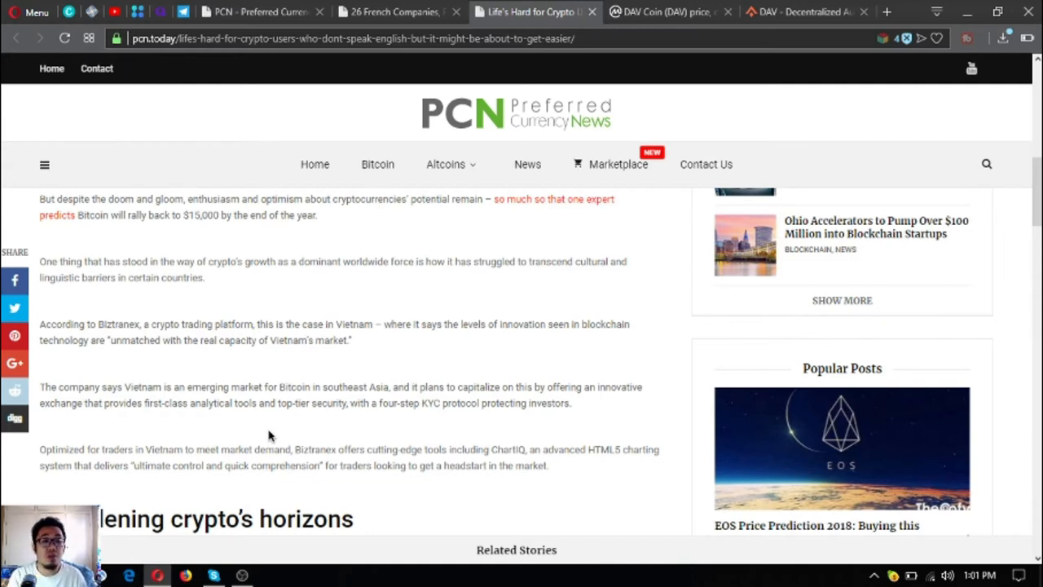
pyautogui.moveTo(188, 398)
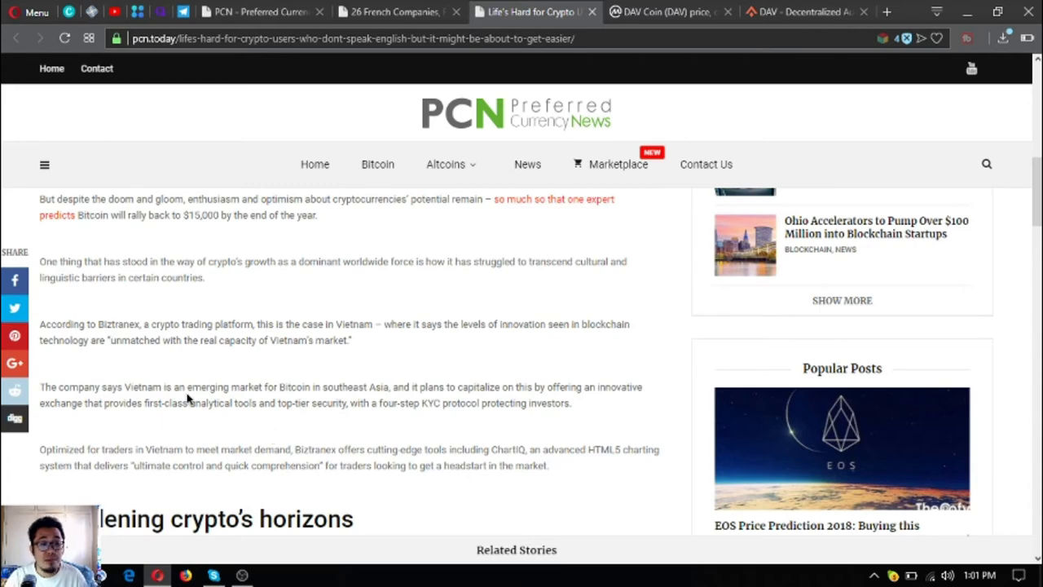
# - Continue reading to the 'Broadening crypto's horizons' section on Biztranex
pyautogui.scroll(-3)
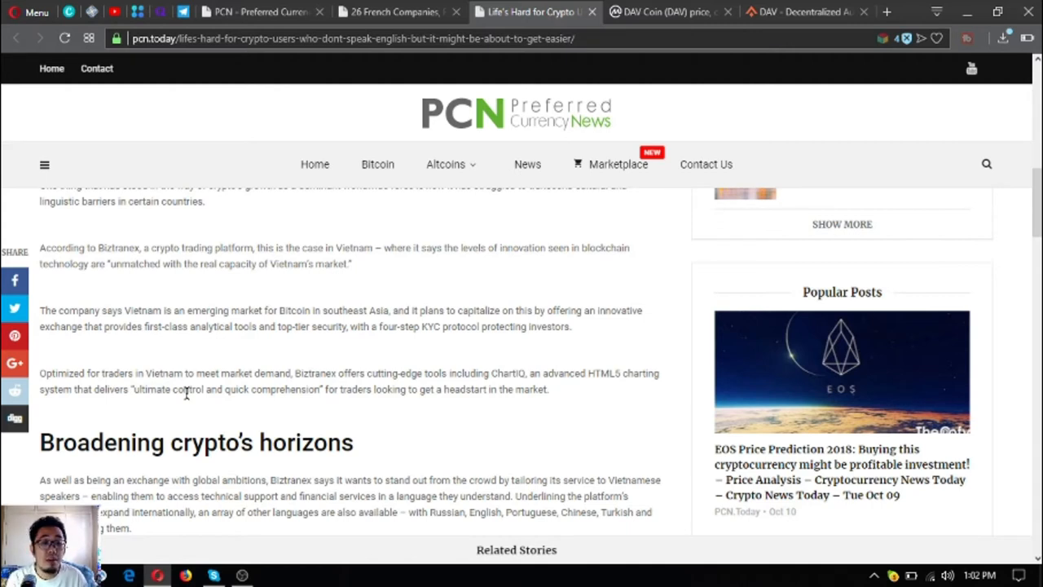
pyautogui.scroll(-3)
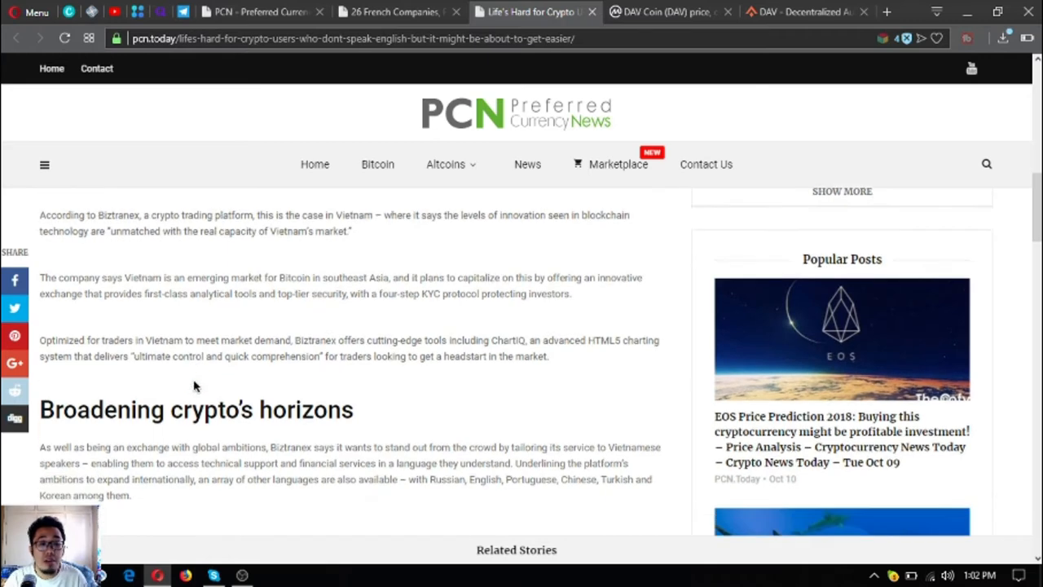
pyautogui.scroll(-3)
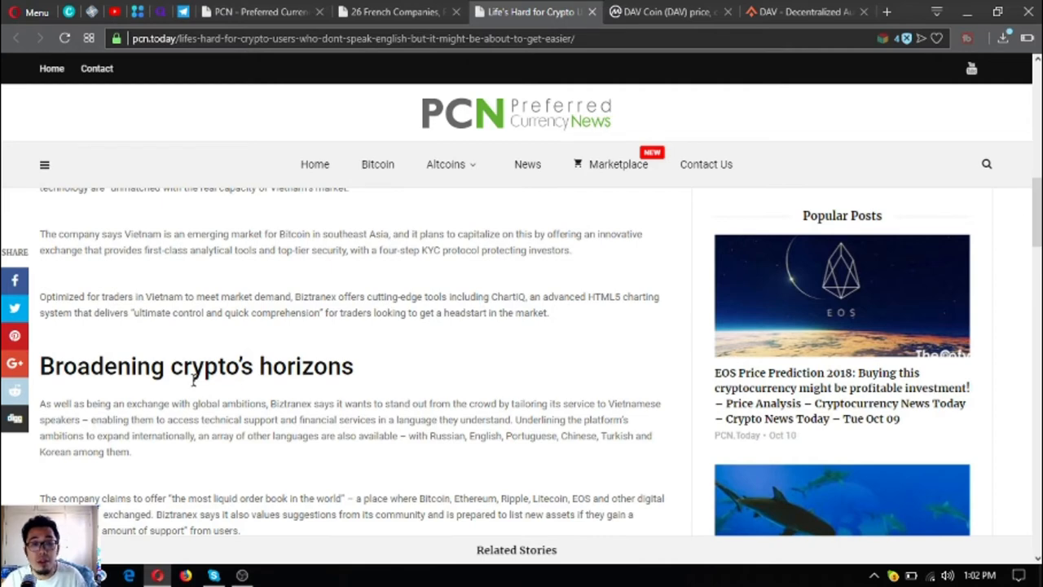
pyautogui.scroll(-3)
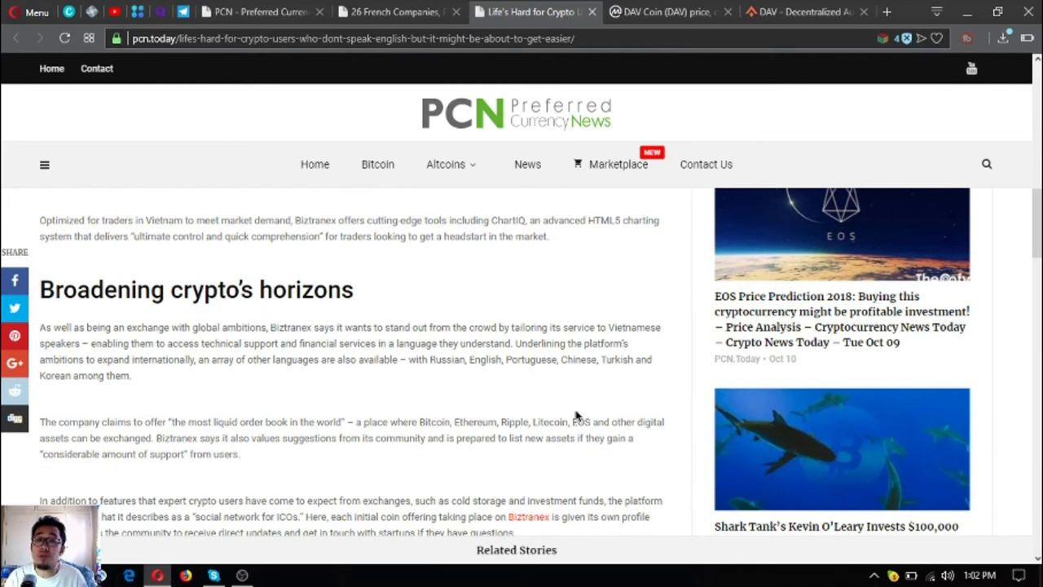
pyautogui.scroll(-3)
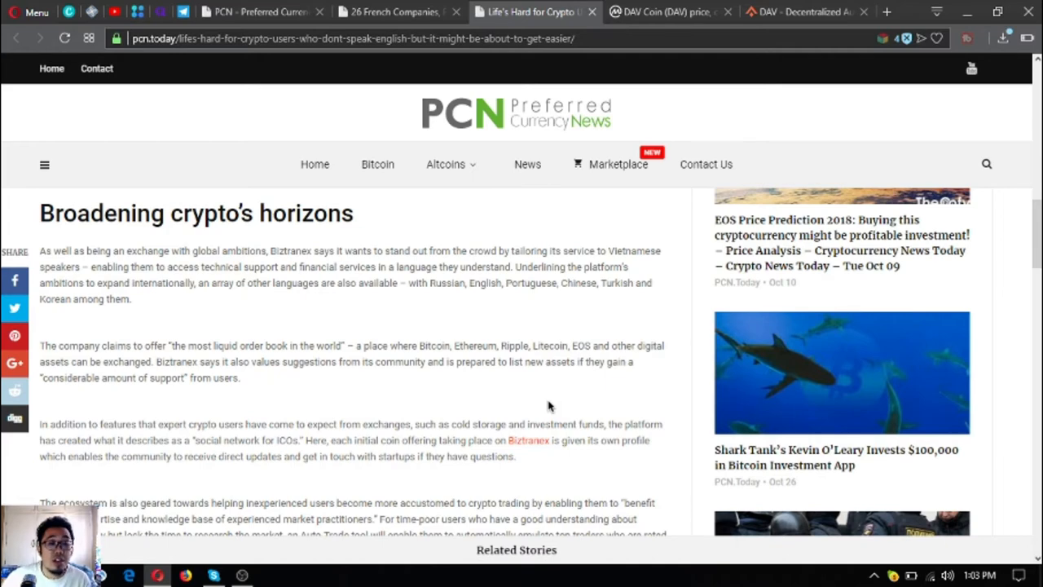
pyautogui.moveTo(492, 367)
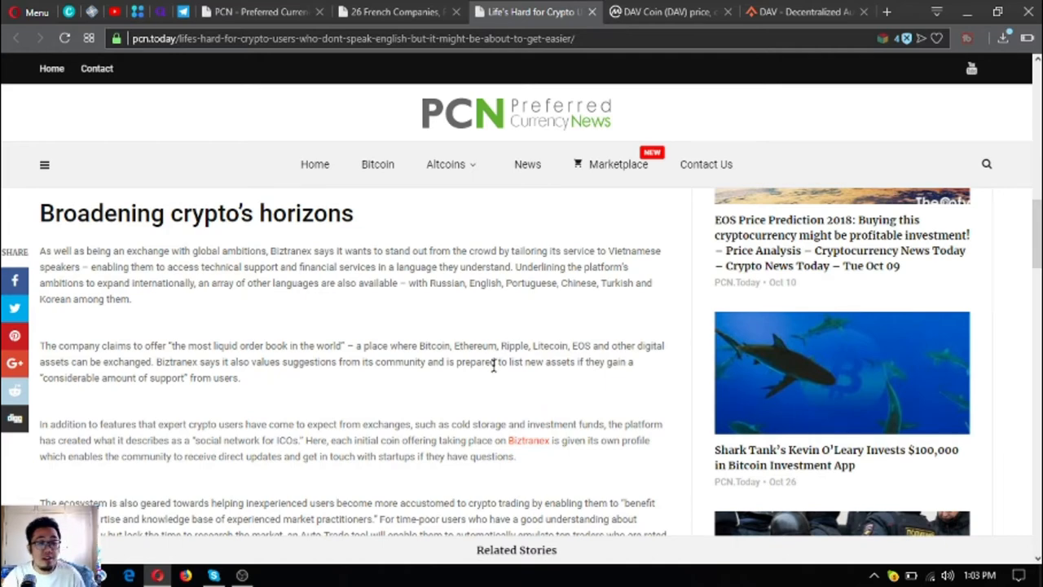
# - Read the Biztranex passages on its order book and ICO social network up to 'A plethora of use cases'
pyautogui.scroll(-3)
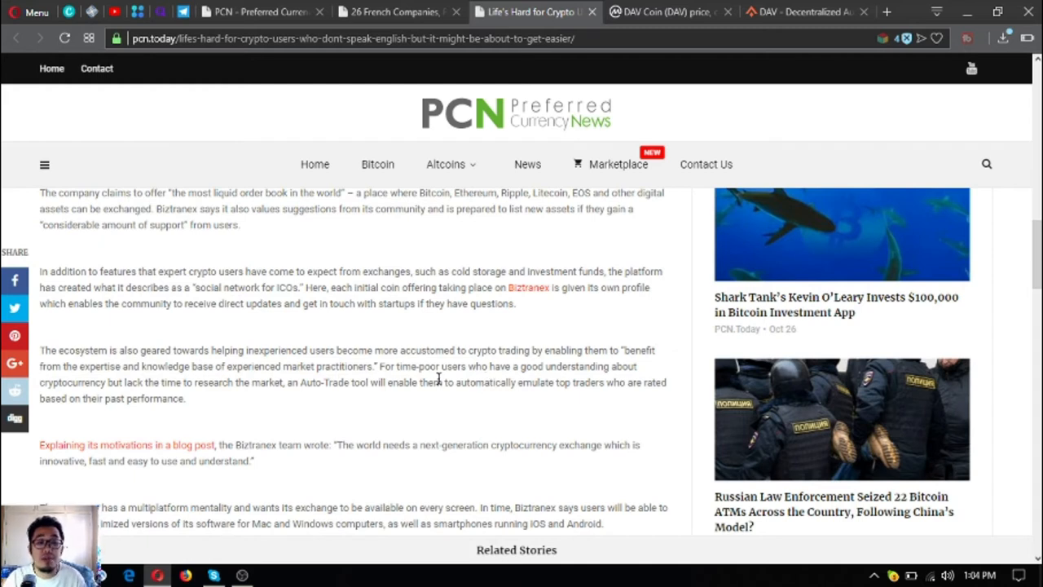
pyautogui.scroll(-3)
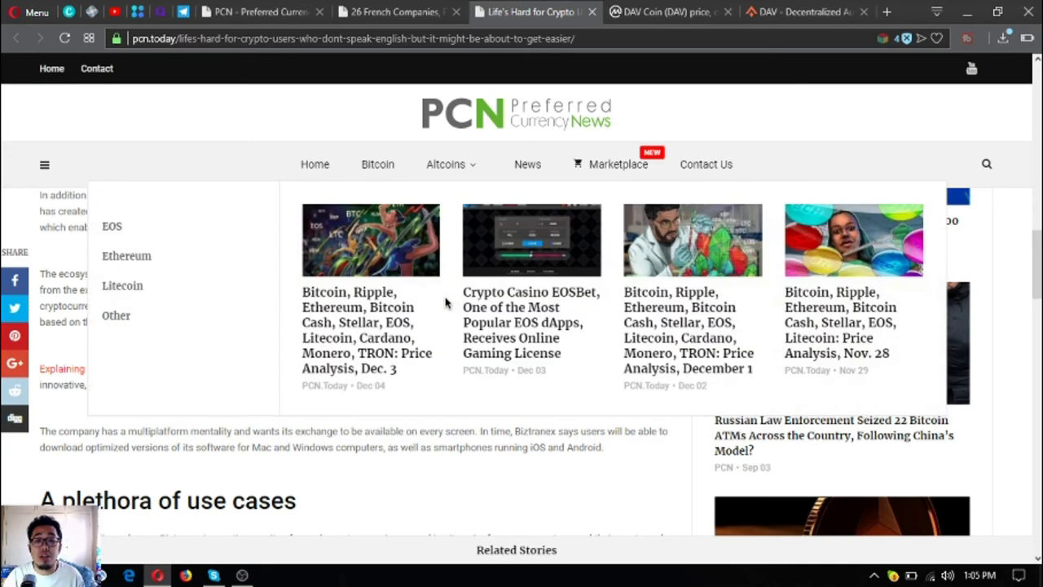
# - Return to the 'Life's Hard for Crypto Users' headline and its opening paragraphs on Biztranex and Vietnam
pyautogui.scroll(-3)
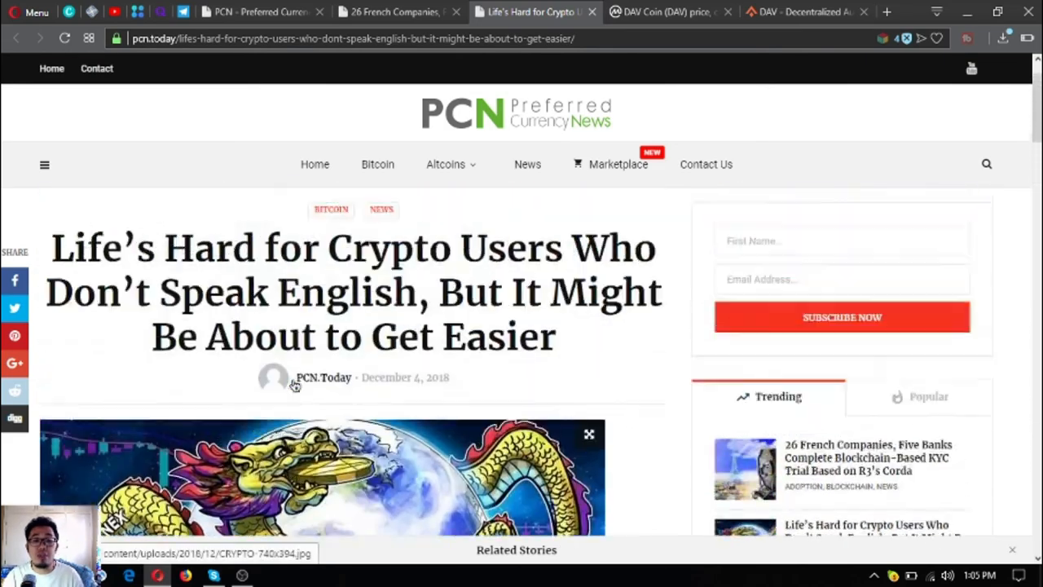
pyautogui.scroll(-3)
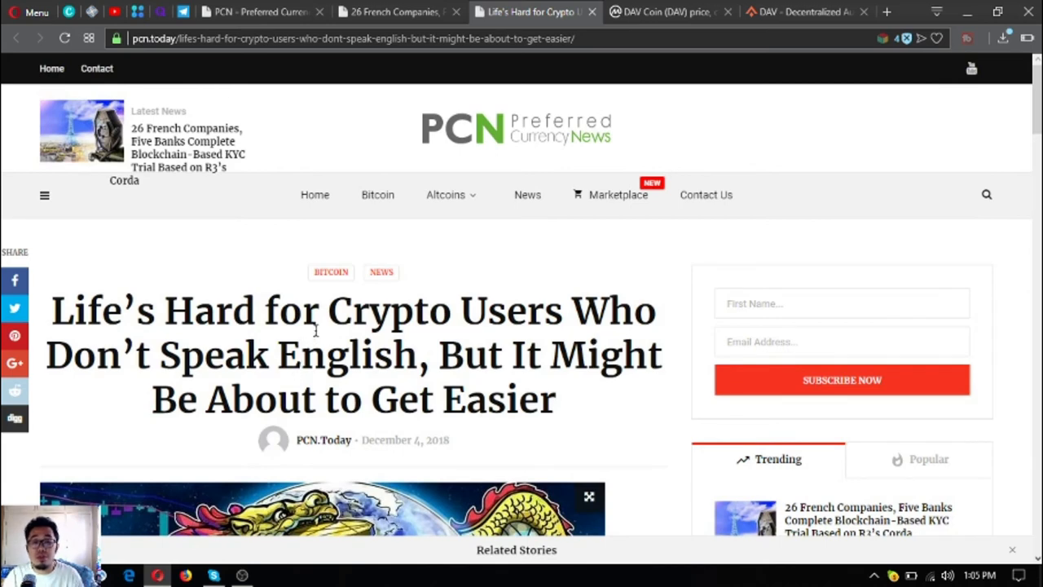
pyautogui.scroll(-3)
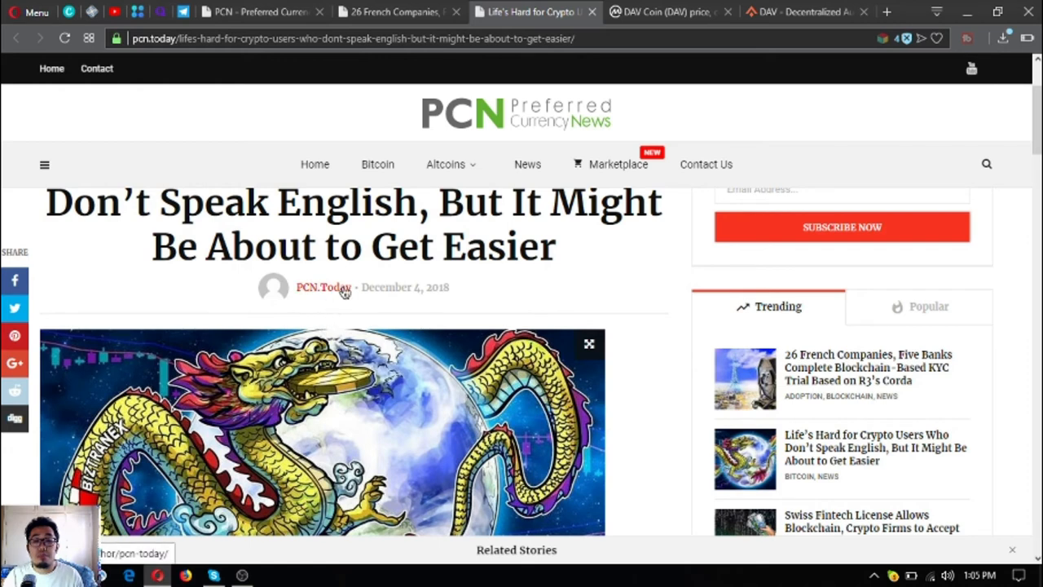
pyautogui.moveTo(476, 292)
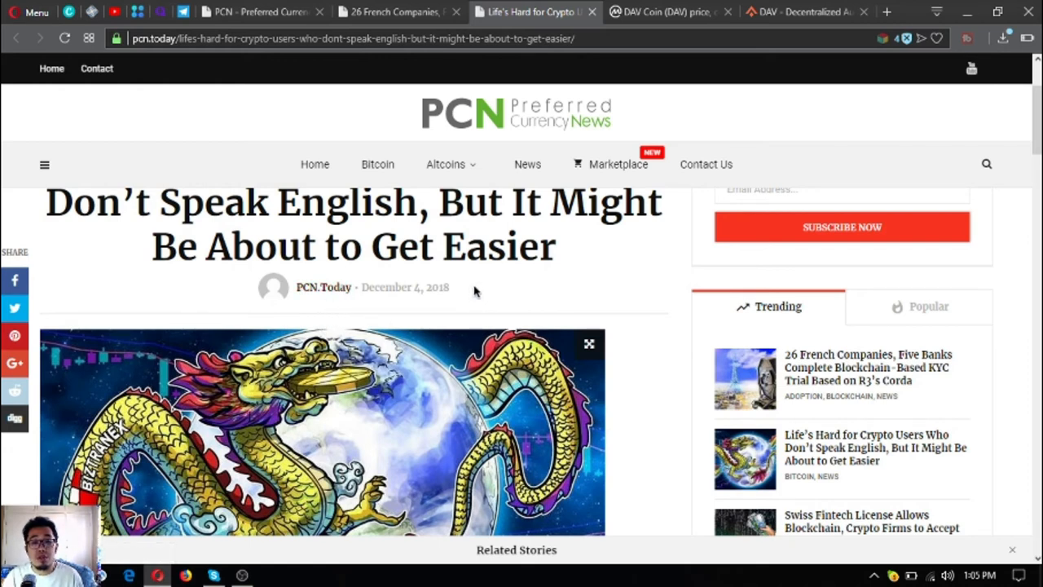
pyautogui.moveTo(481, 287)
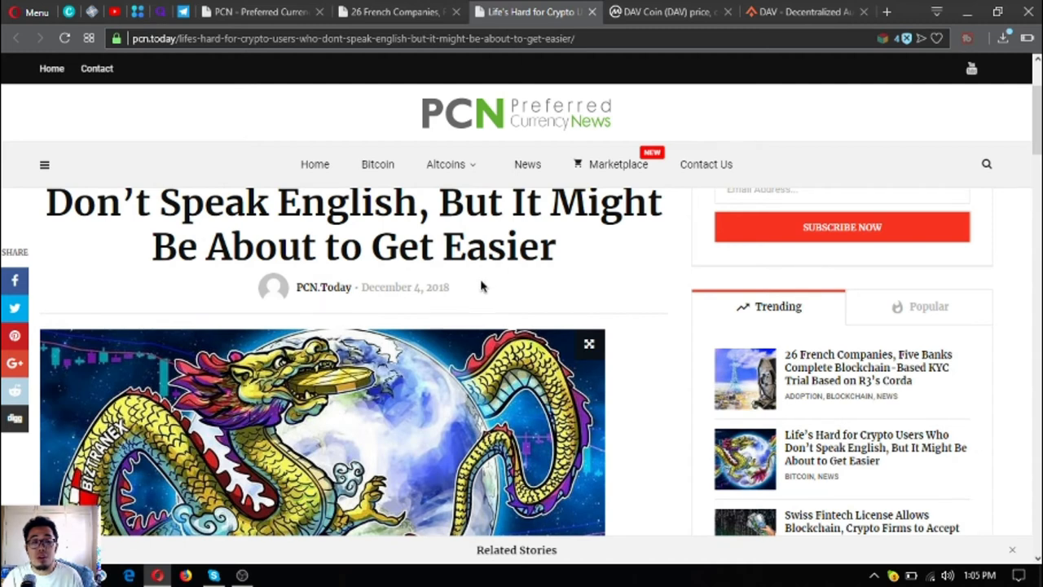
pyautogui.moveTo(472, 282)
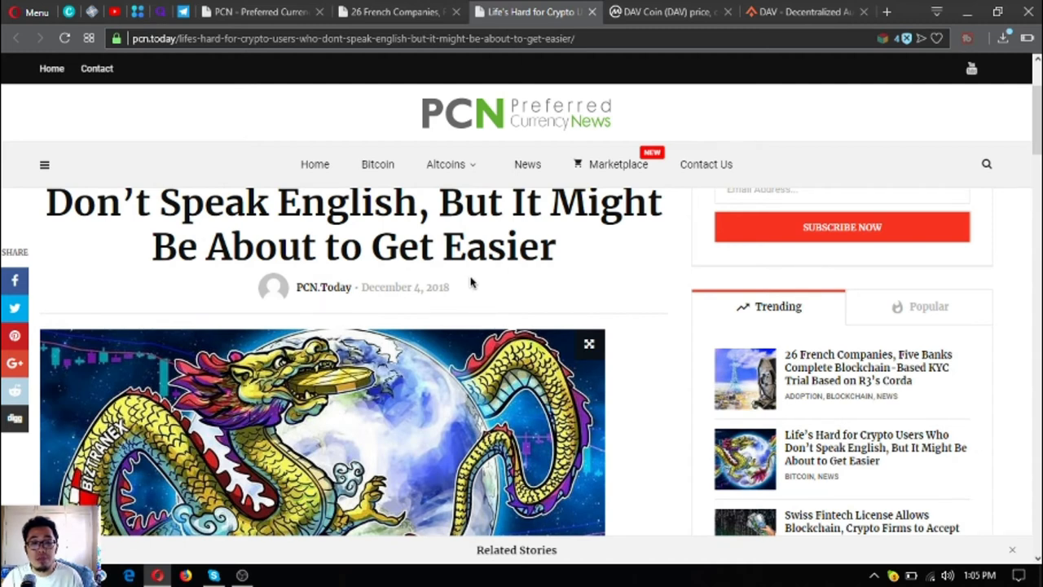
pyautogui.moveTo(528, 267)
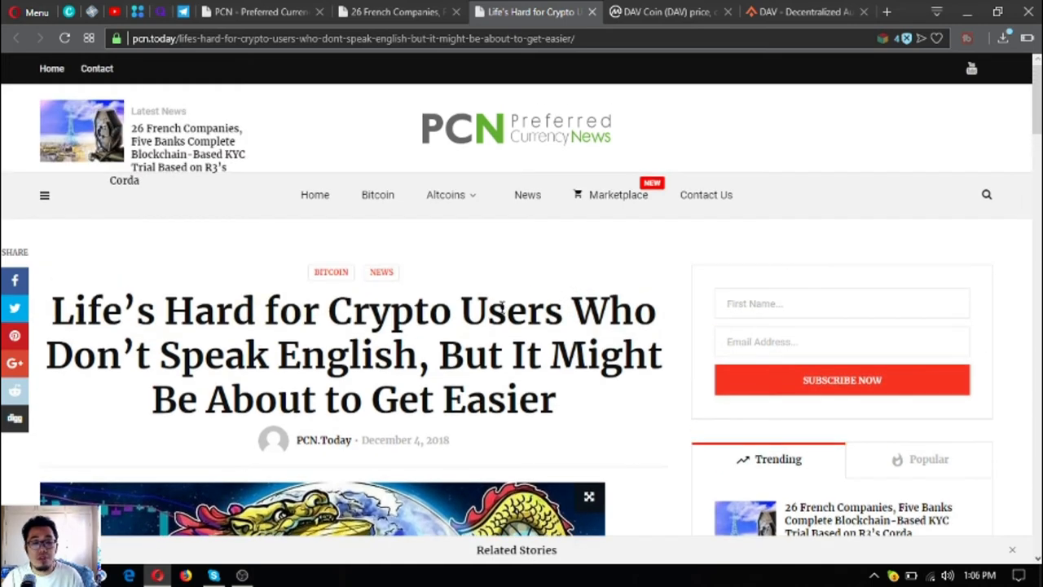
pyautogui.scroll(-3)
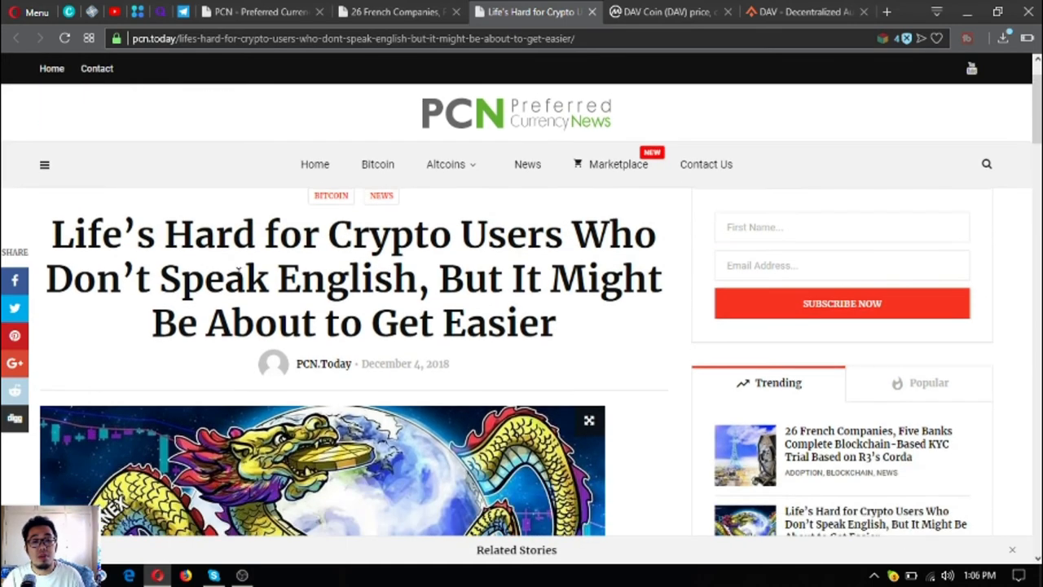
pyautogui.scroll(-3)
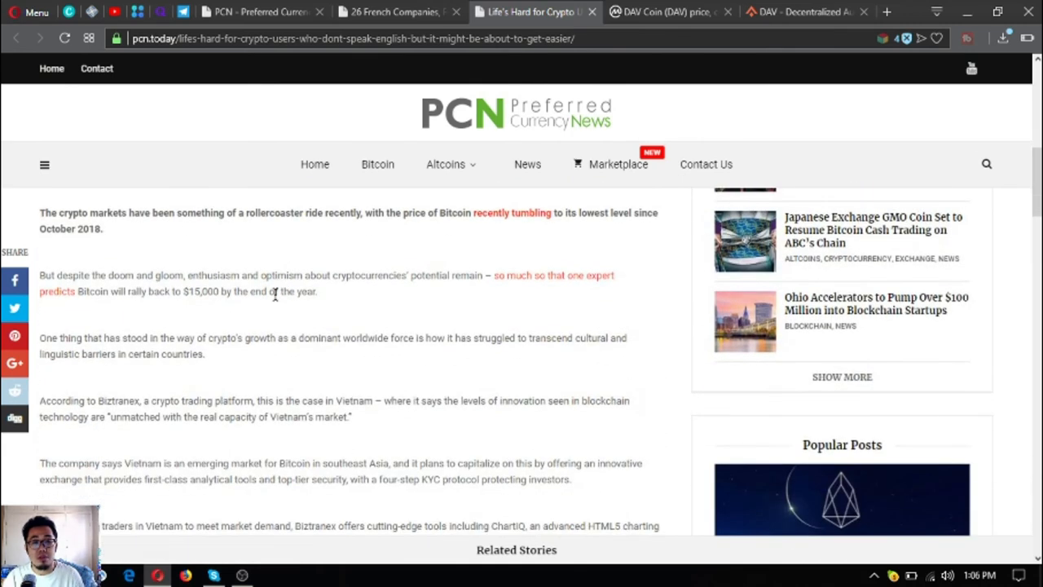
pyautogui.moveTo(469, 274)
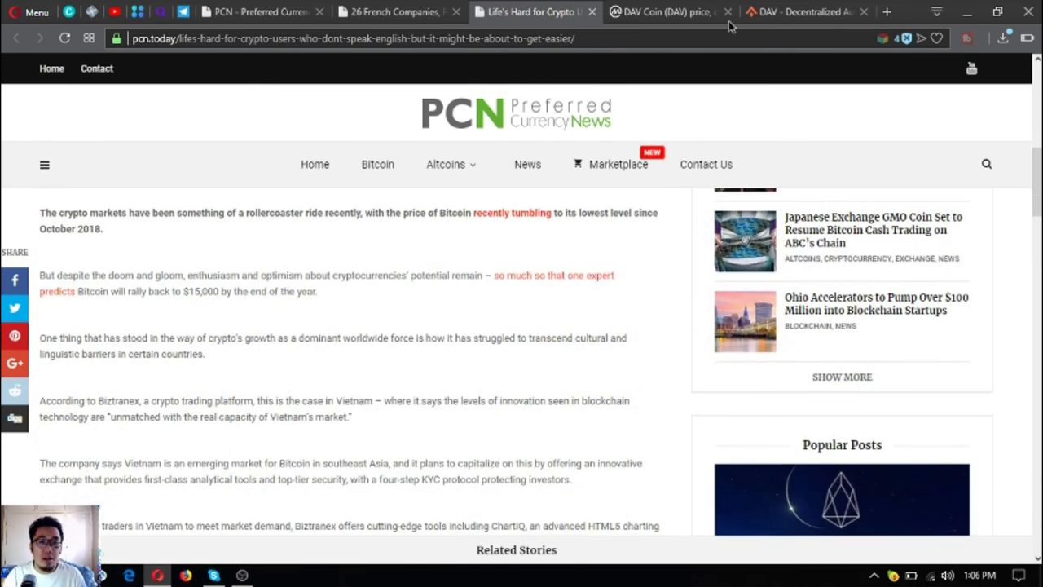
# - View DAV Coin's CoinMarketCap price, market cap, supply figures and its Markets table
pyautogui.click(668, 11)
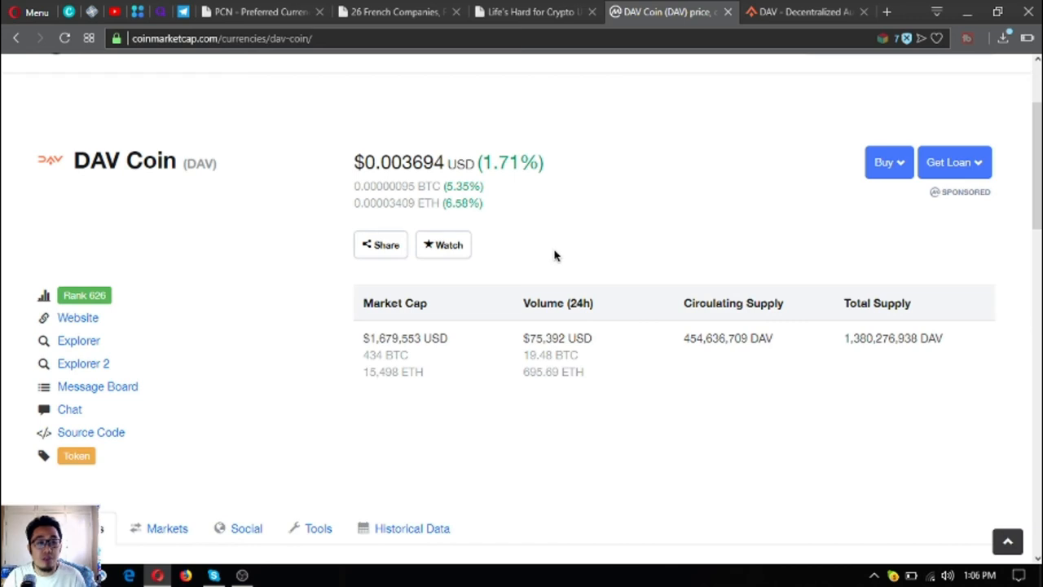
pyautogui.moveTo(564, 251)
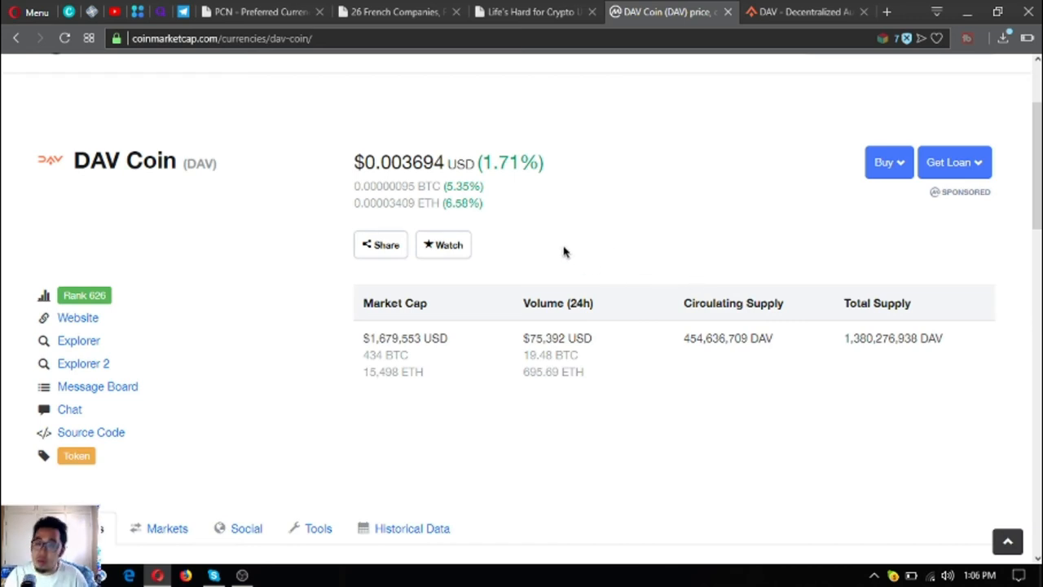
pyautogui.moveTo(578, 329)
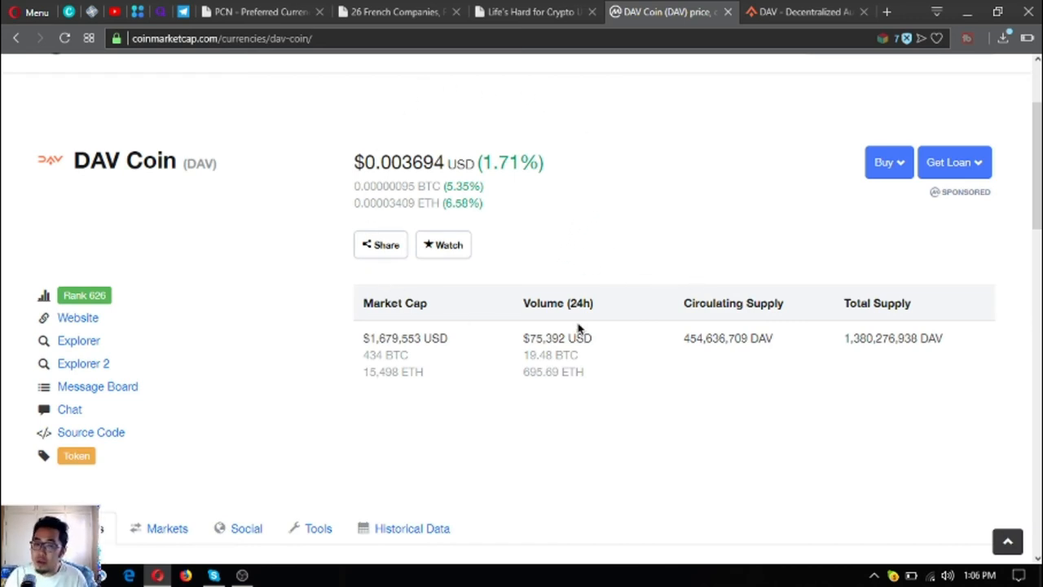
pyautogui.moveTo(636, 427)
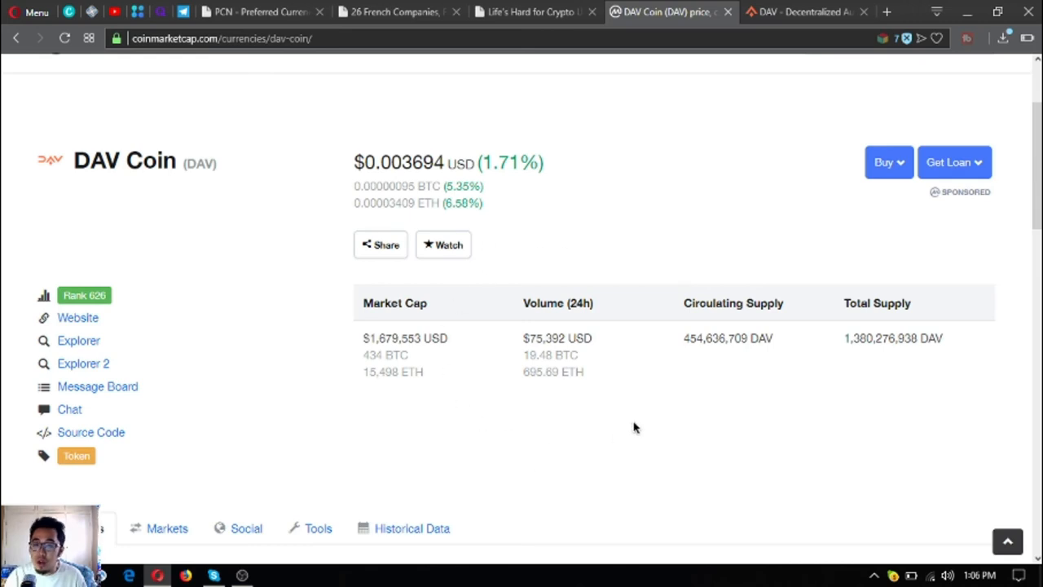
pyautogui.moveTo(756, 385)
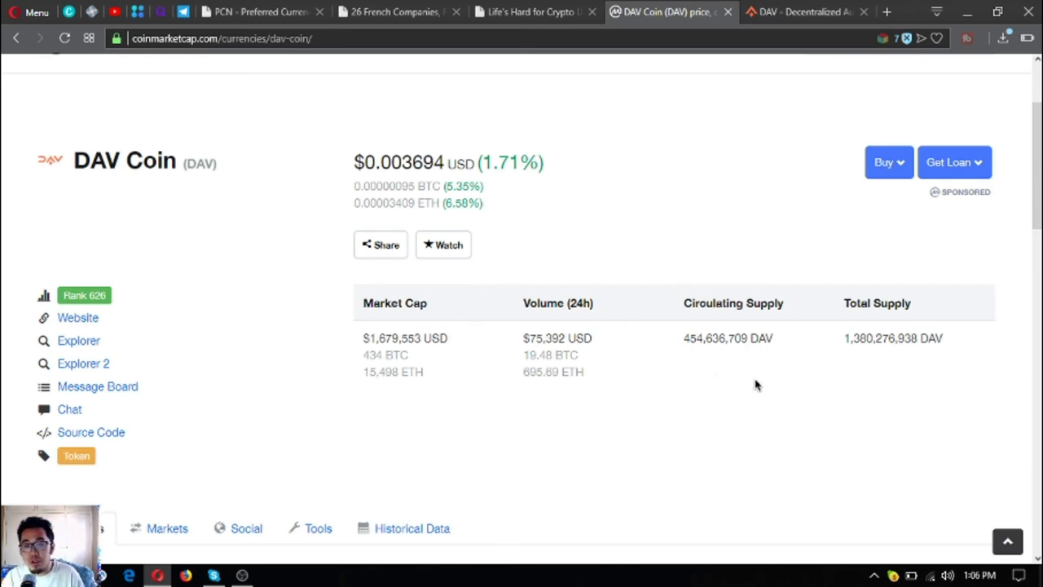
pyautogui.moveTo(795, 238)
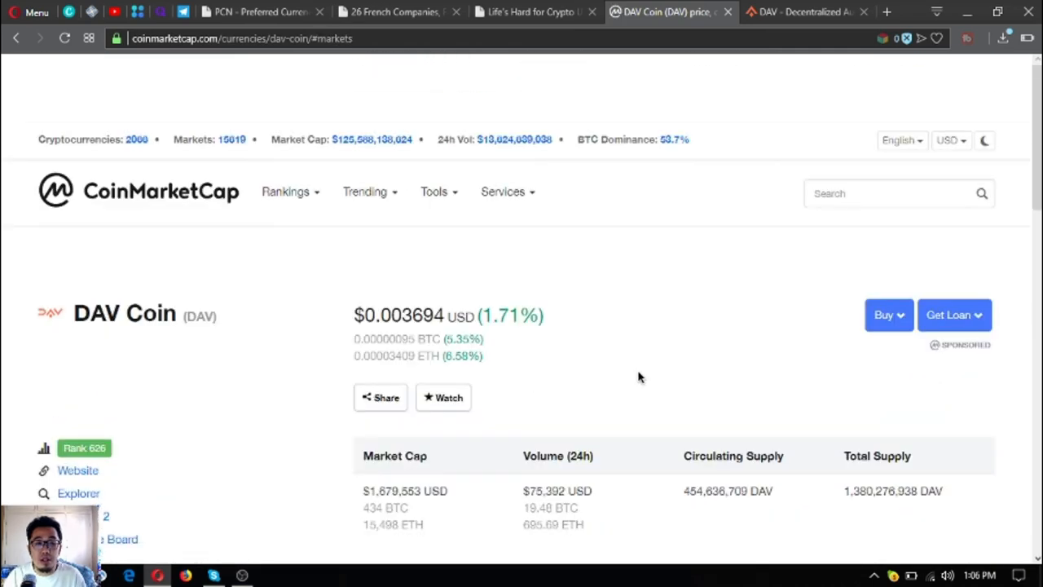
pyautogui.scroll(-3)
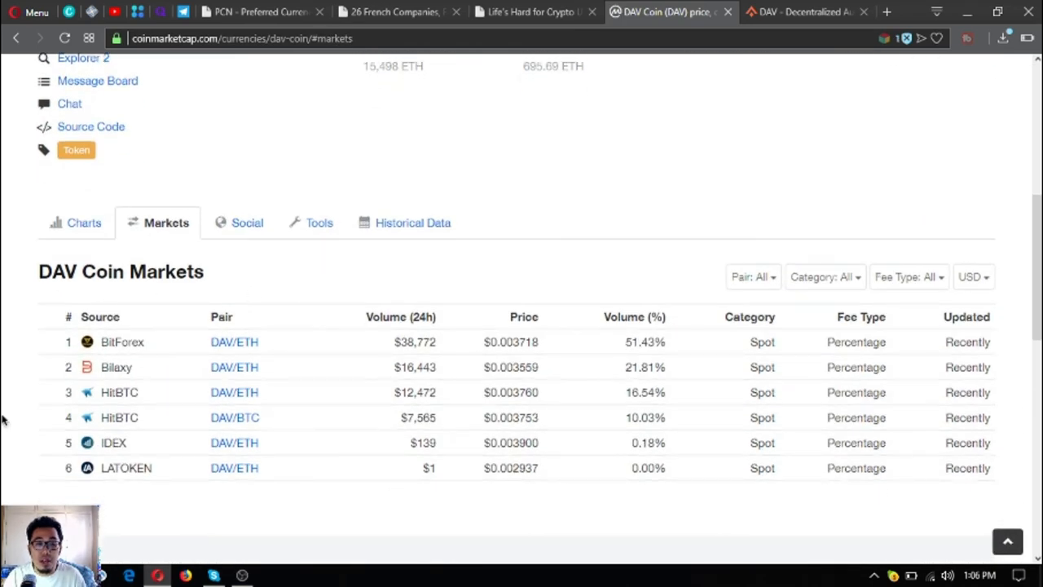
pyautogui.moveTo(202, 338)
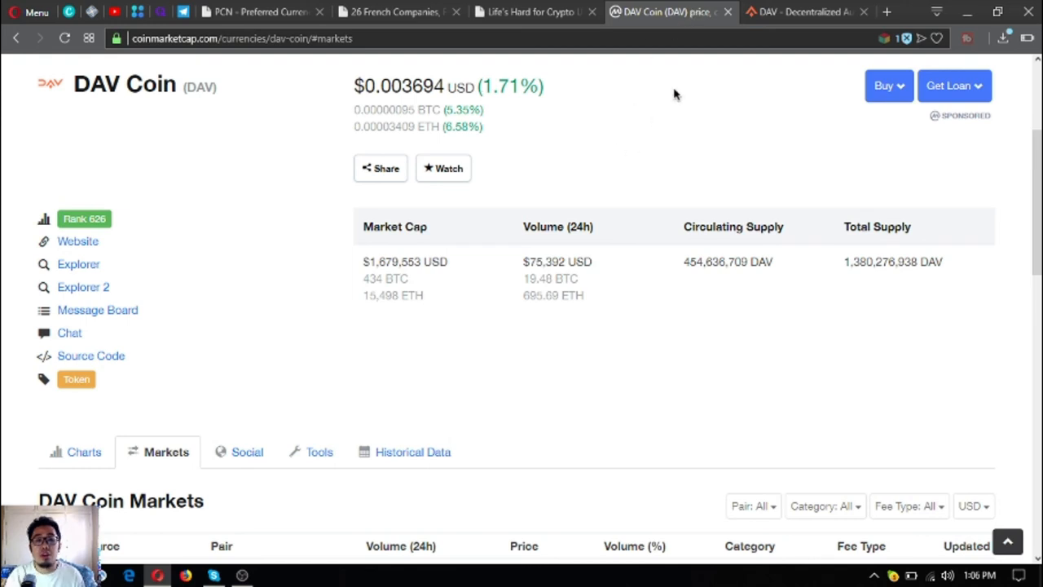
pyautogui.moveTo(802, 12)
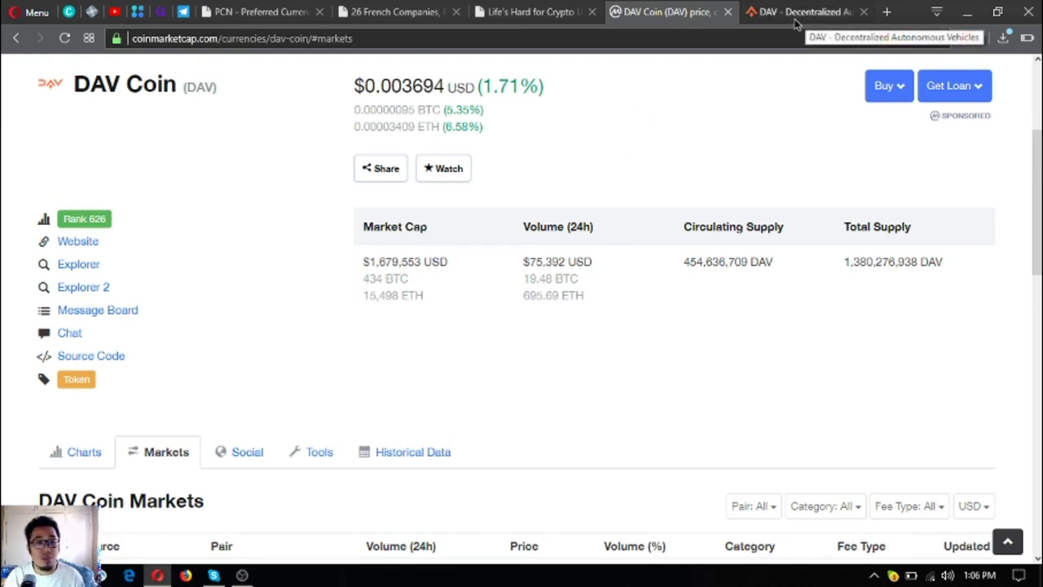
# - Switch to dav.network and read the homepage down past the transportation headline and videos
pyautogui.click(802, 12)
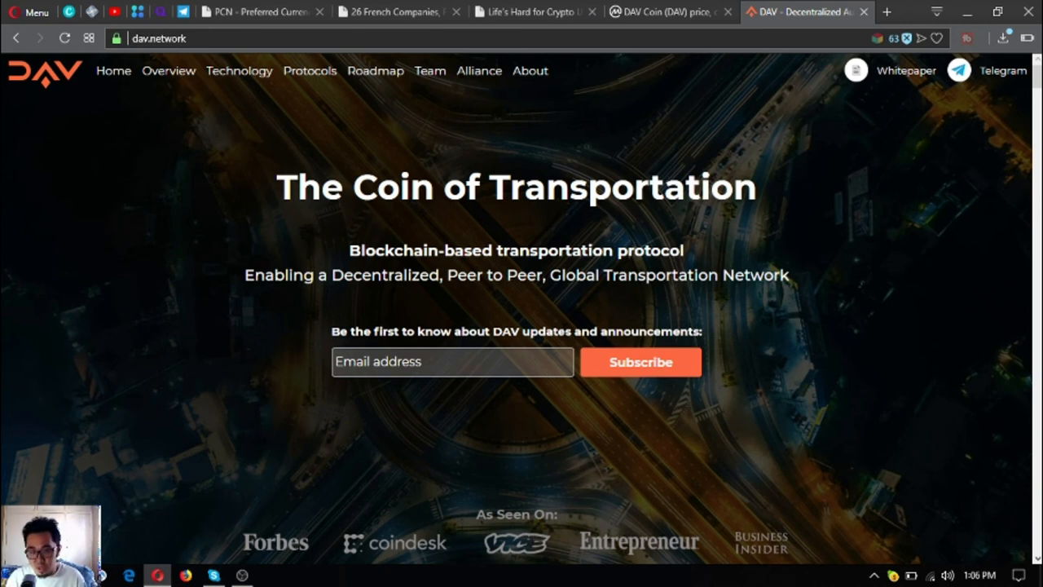
pyautogui.scroll(-3)
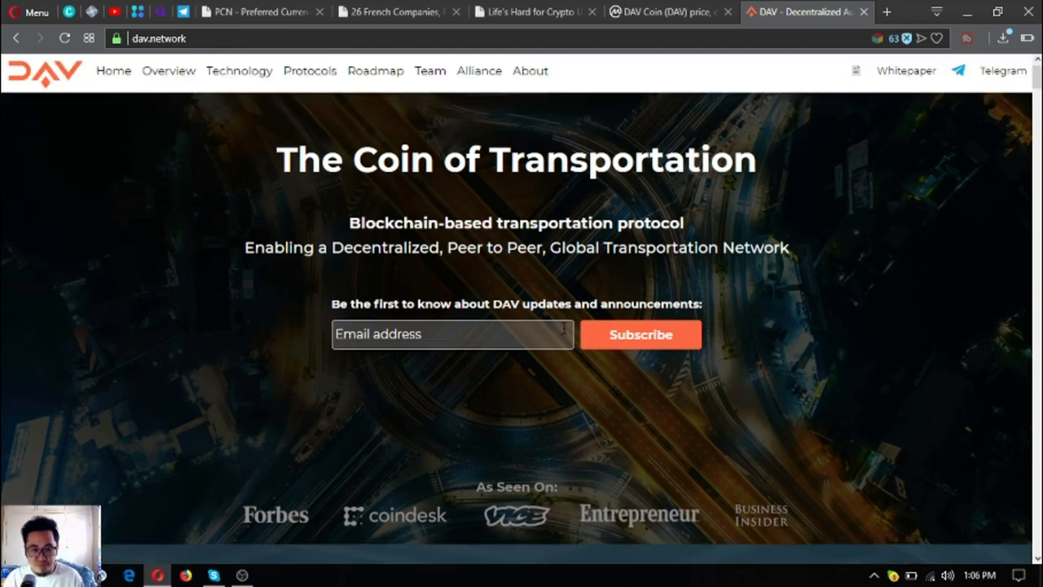
pyautogui.scroll(-3)
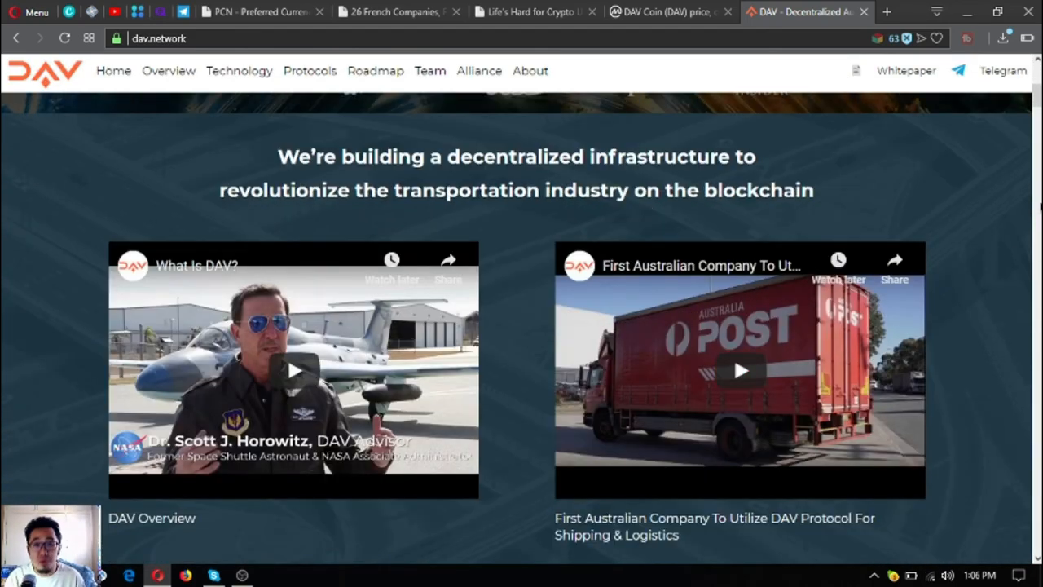
pyautogui.scroll(-3)
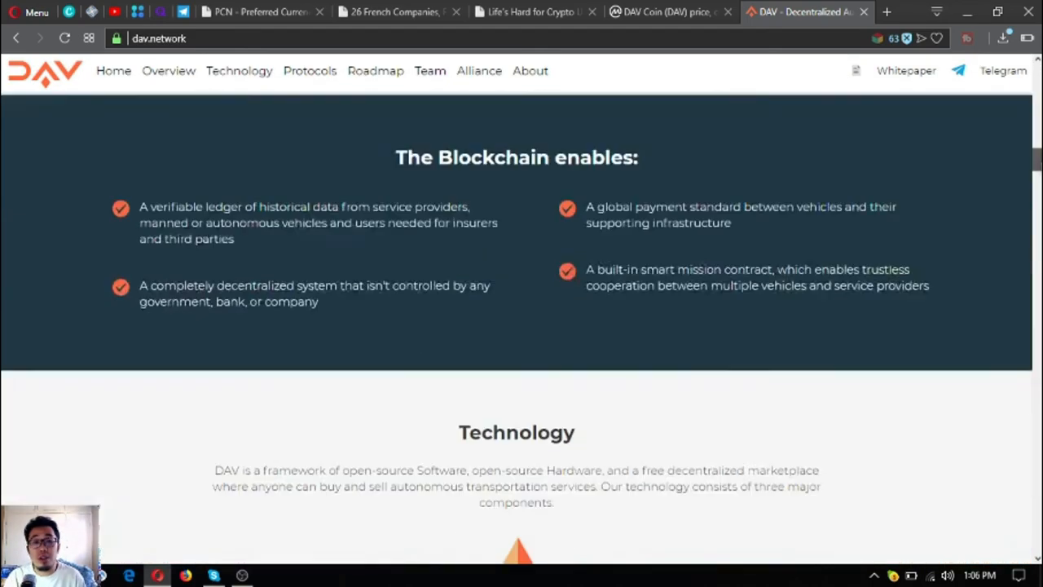
pyautogui.scroll(-3)
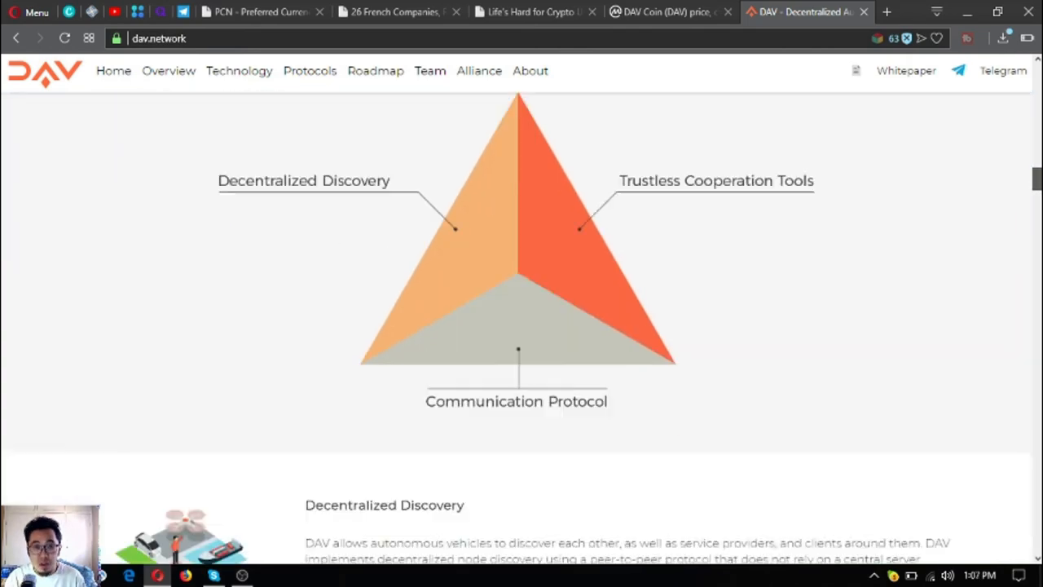
# - Read the Technology section's Decentralized Discovery and Communication Protocol descriptions
pyautogui.click(375, 70)
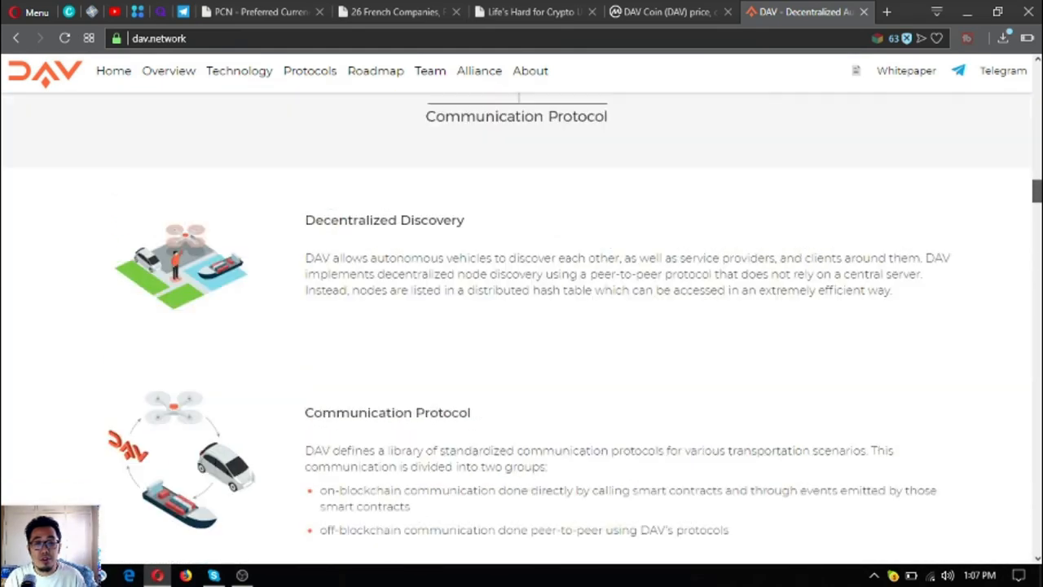
pyautogui.scroll(3)
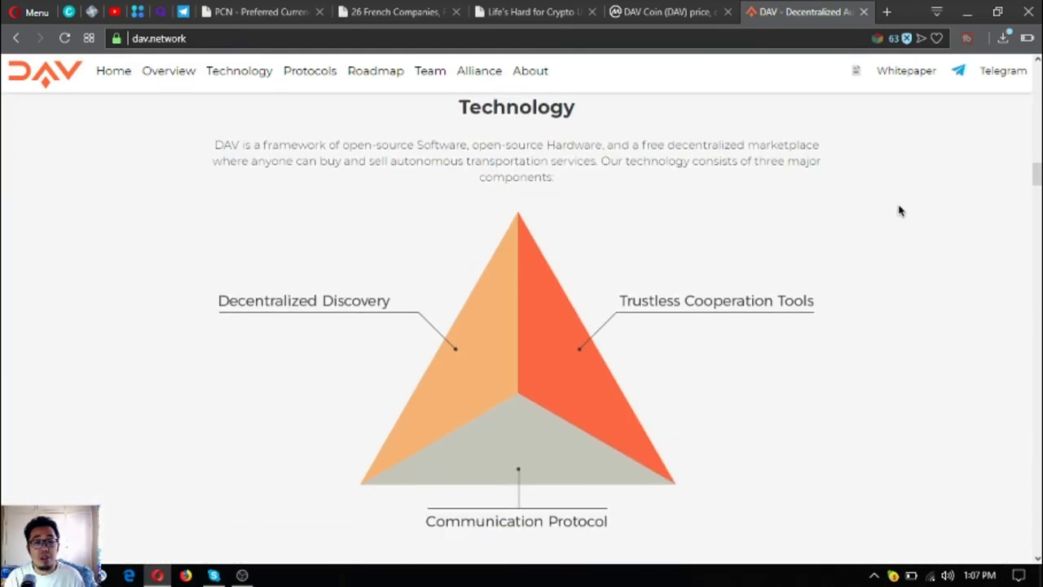
pyautogui.moveTo(758, 227)
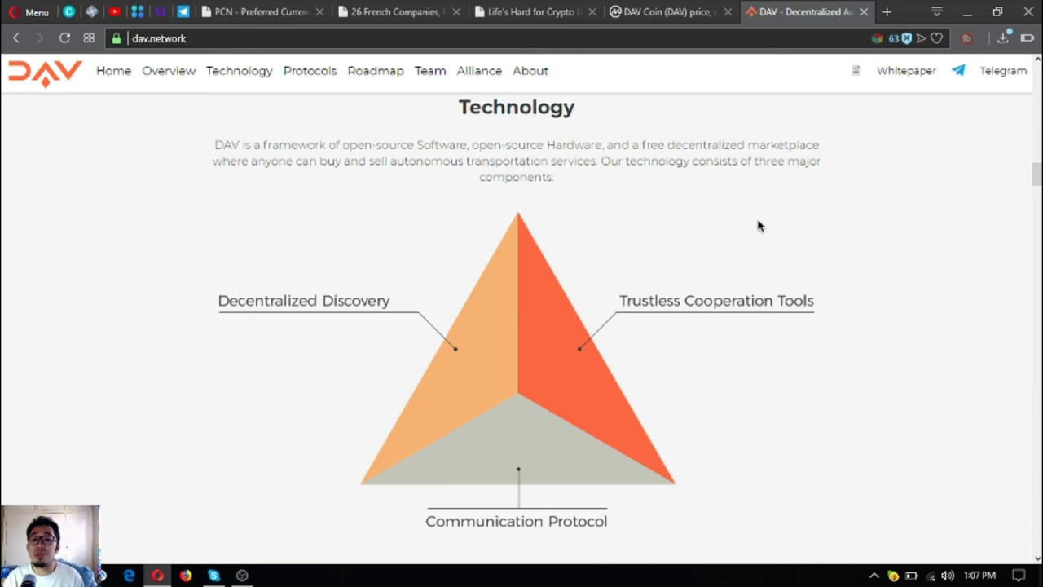
pyautogui.scroll(-3)
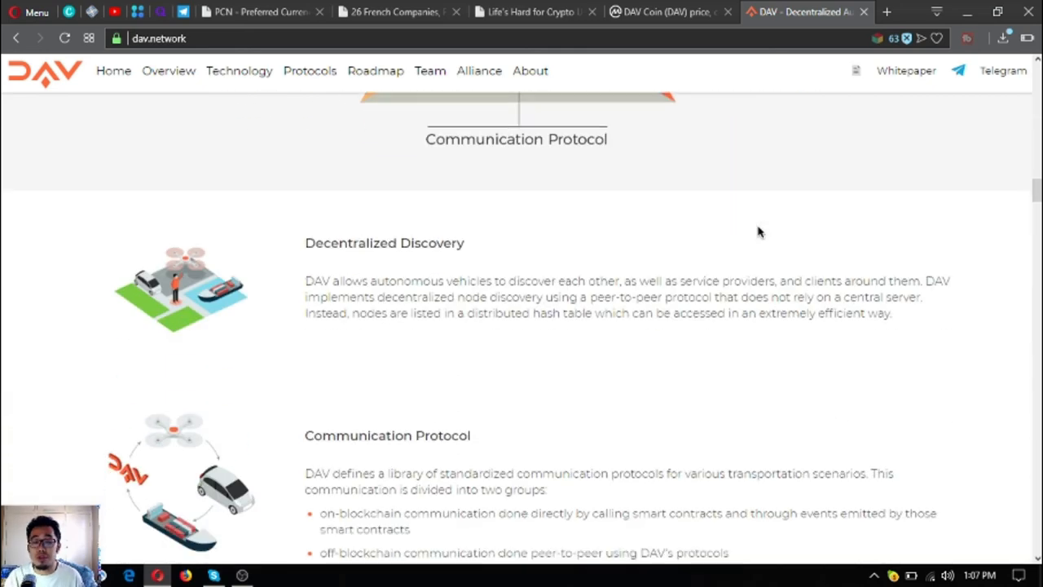
pyautogui.moveTo(766, 236)
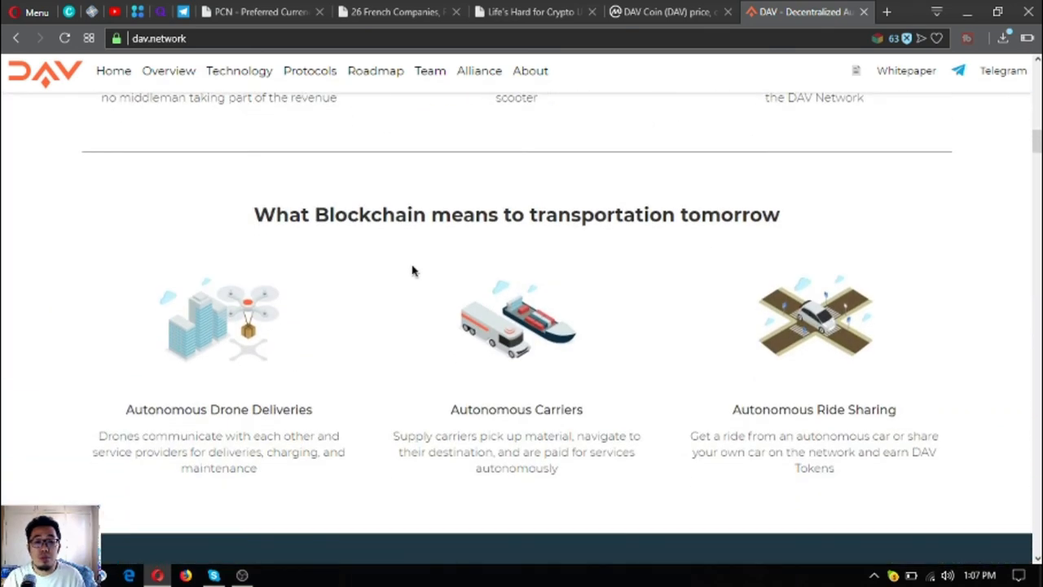
pyautogui.moveTo(378, 318)
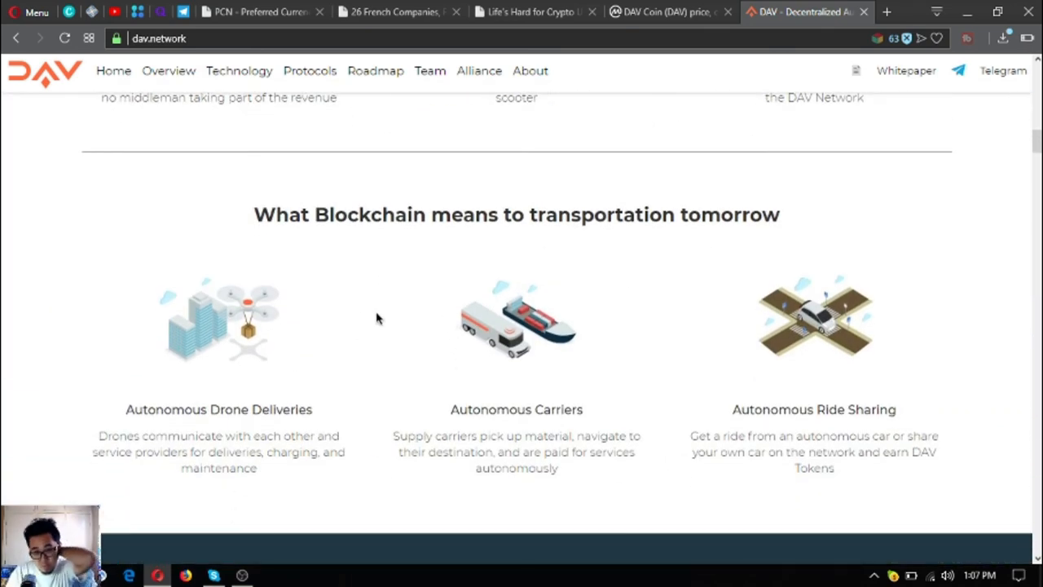
pyautogui.moveTo(362, 340)
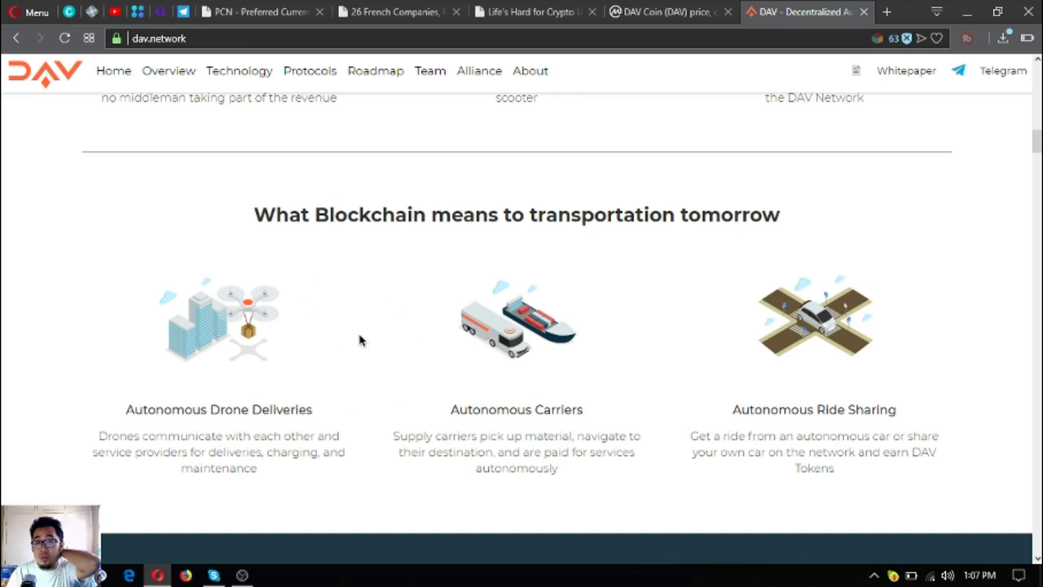
pyautogui.moveTo(228, 316)
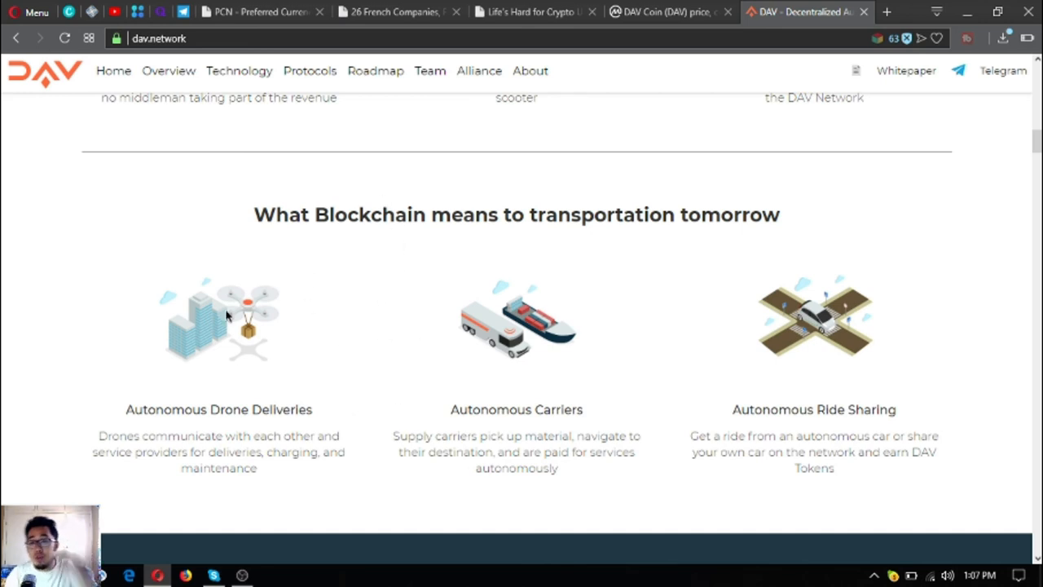
pyautogui.moveTo(218, 417)
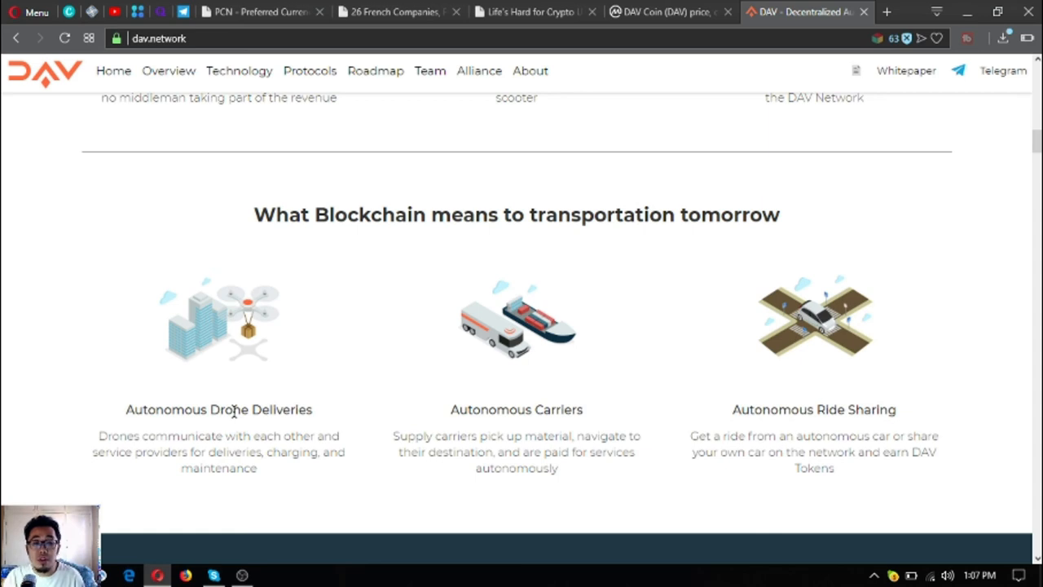
pyautogui.moveTo(469, 411)
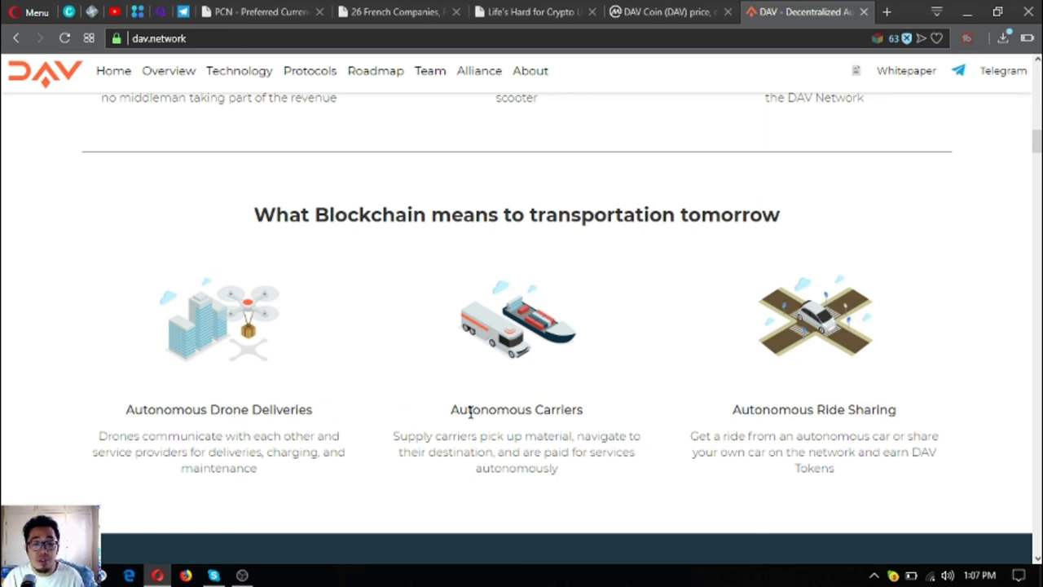
pyautogui.moveTo(326, 427)
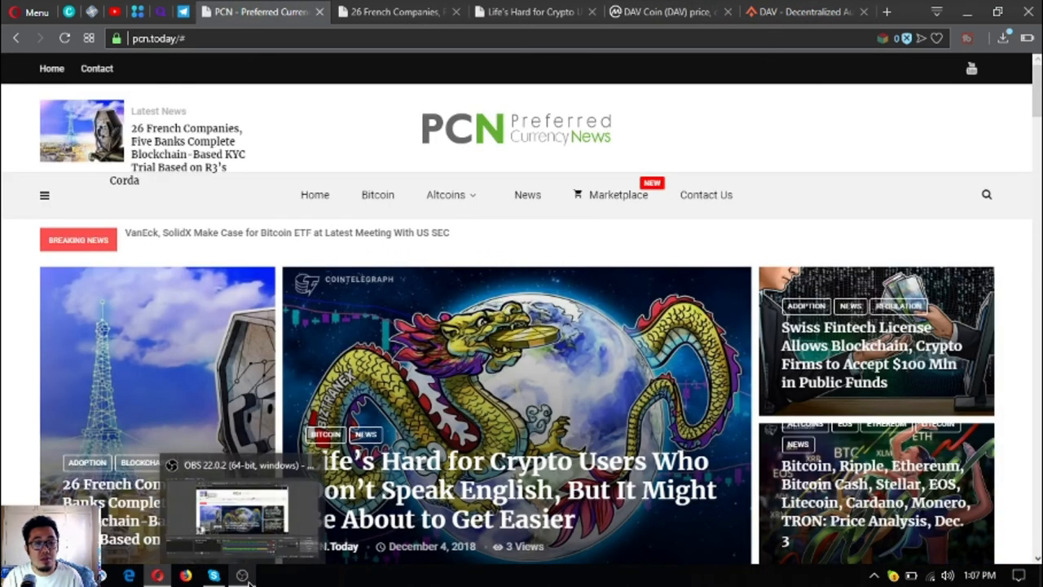
pyautogui.click(241, 577)
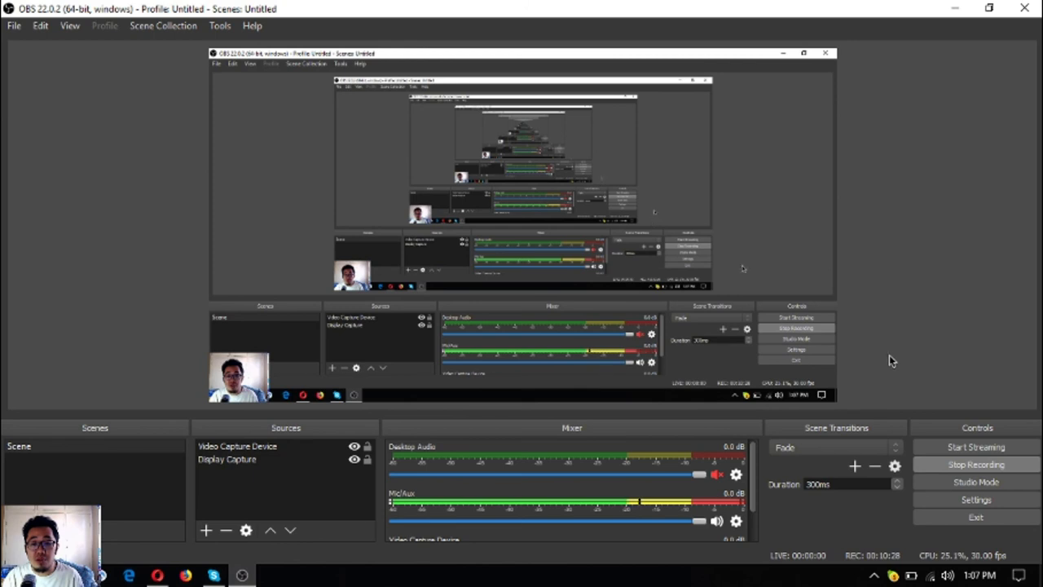
pyautogui.moveTo(847, 386)
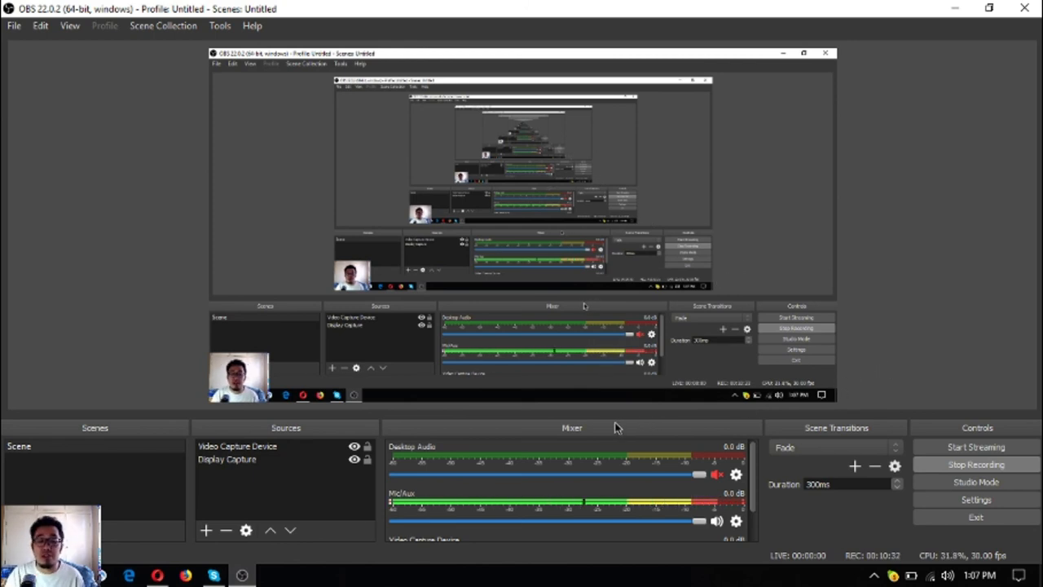
pyautogui.moveTo(551, 407)
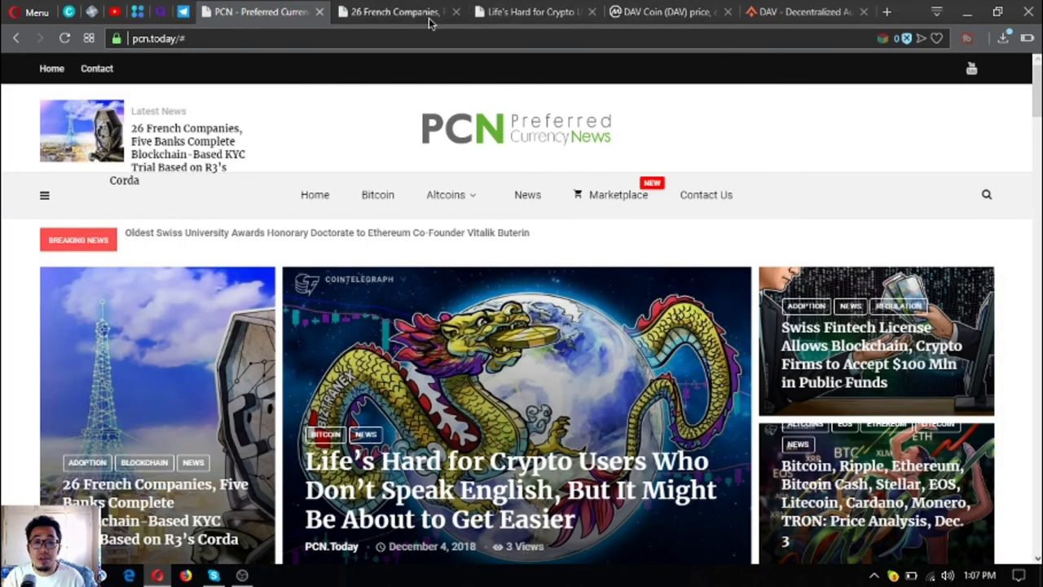
# - Return to the dav.network tab and read down to the 'Explore what we've built so far' section
pyautogui.click(668, 12)
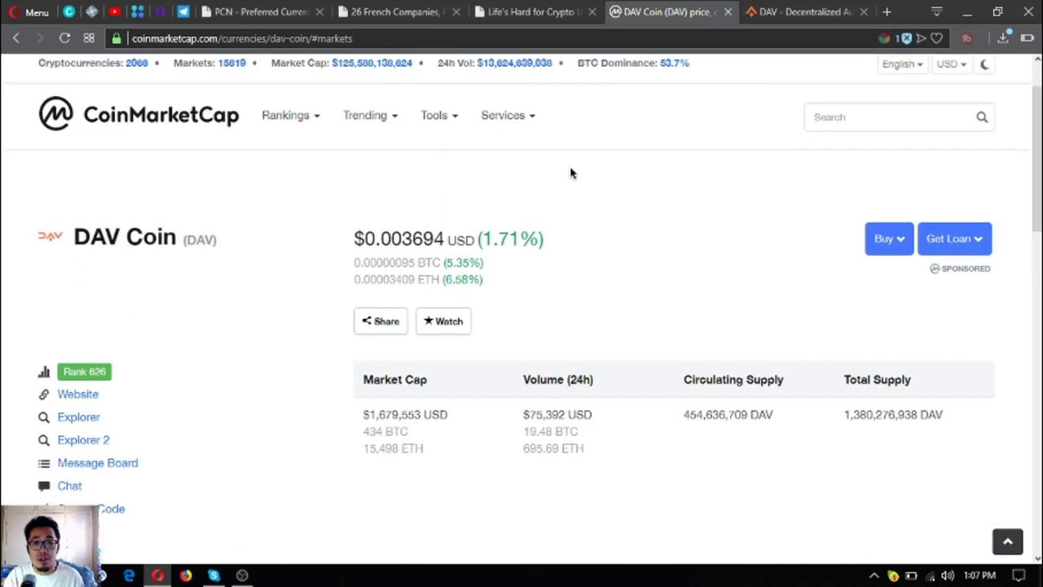
pyautogui.moveTo(258, 238)
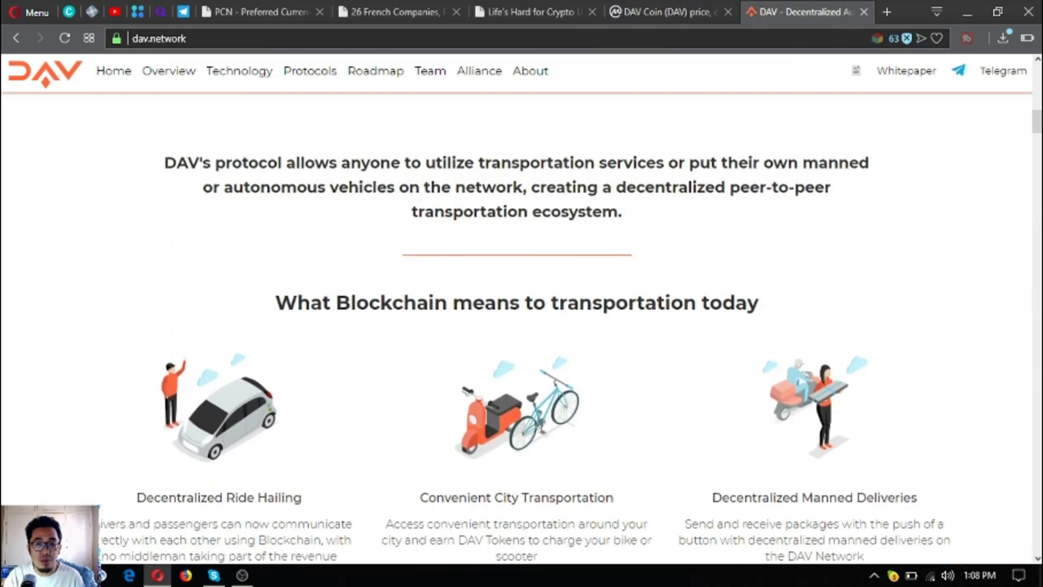
pyautogui.scroll(-3)
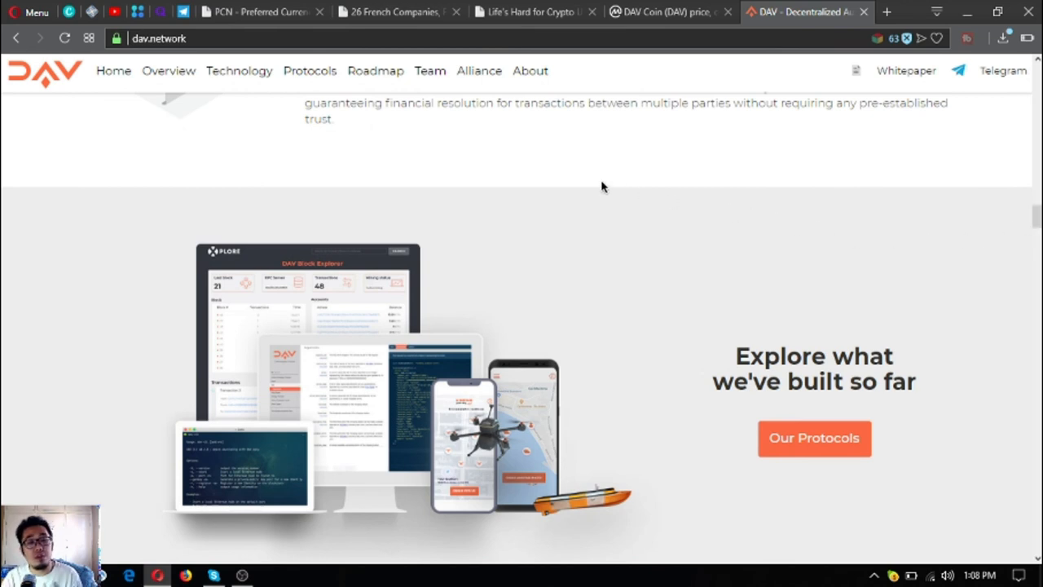
pyautogui.moveTo(558, 204)
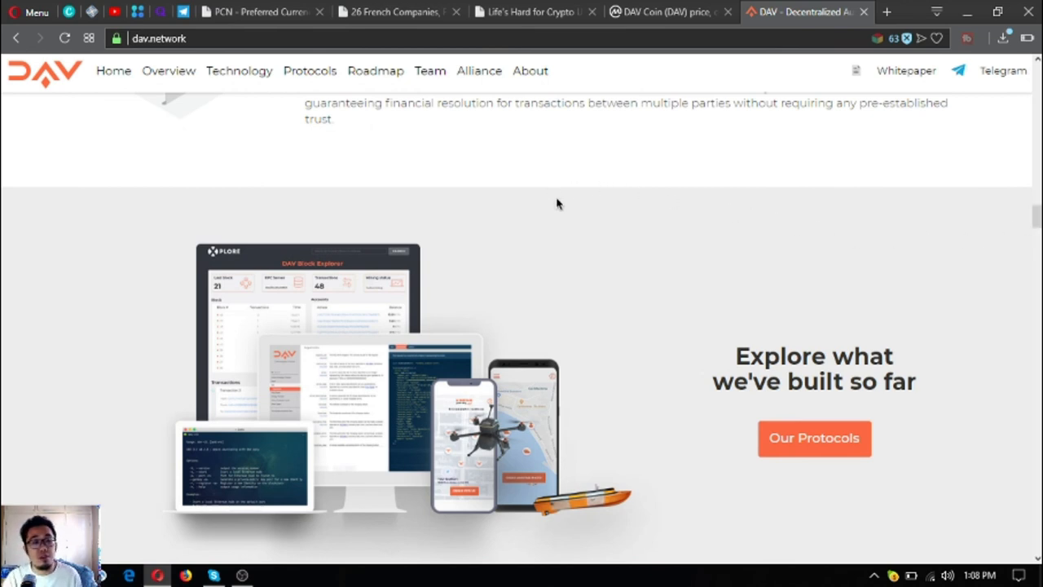
pyautogui.moveTo(571, 188)
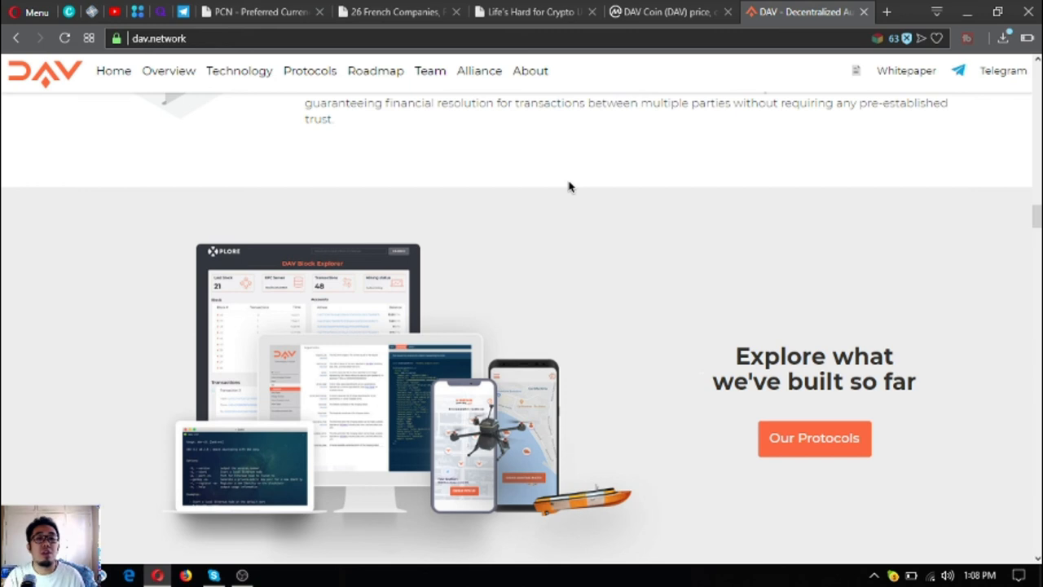
pyautogui.moveTo(582, 245)
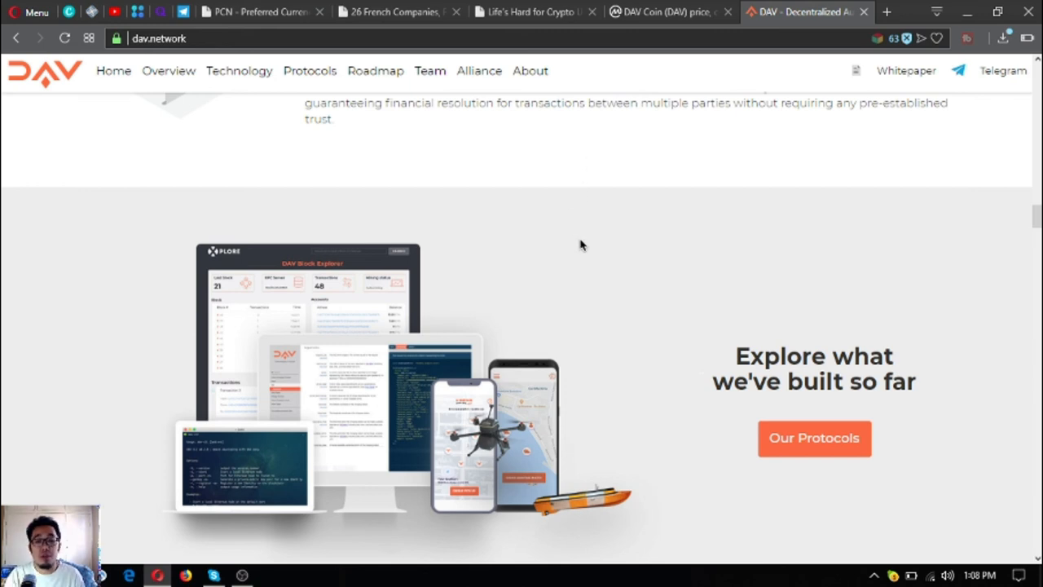
pyautogui.scroll(-3)
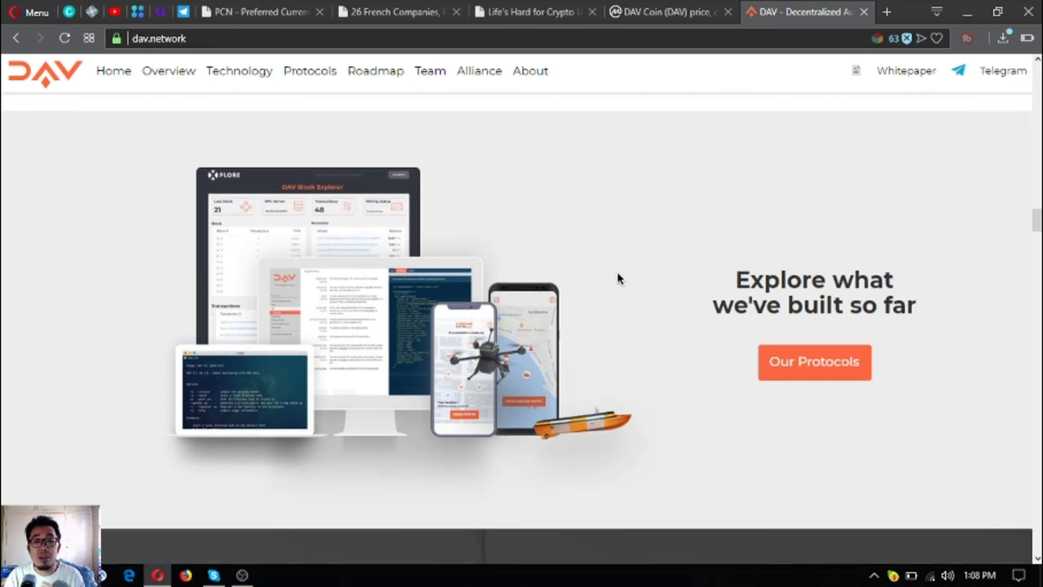
pyautogui.moveTo(741, 257)
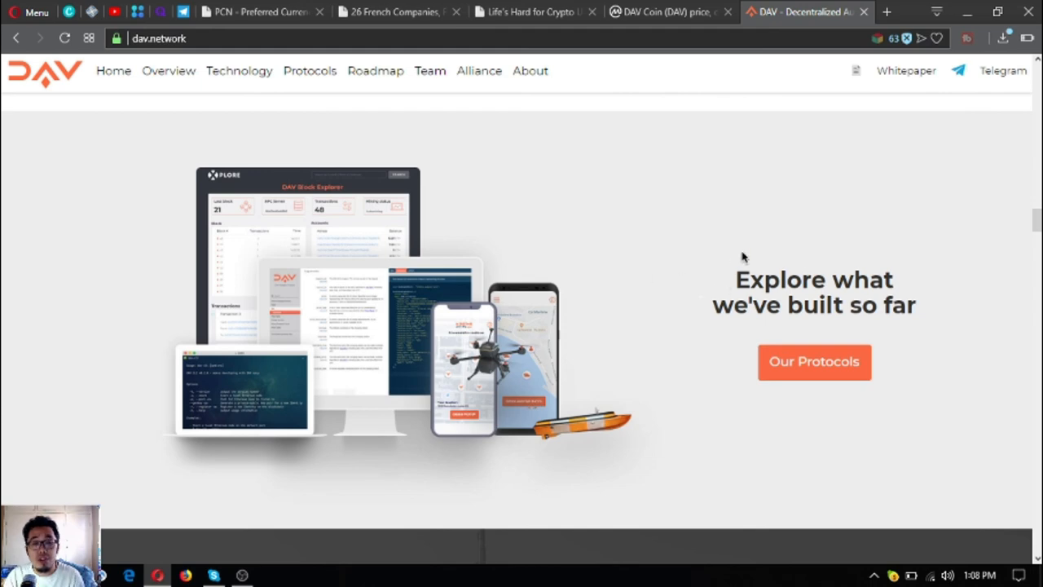